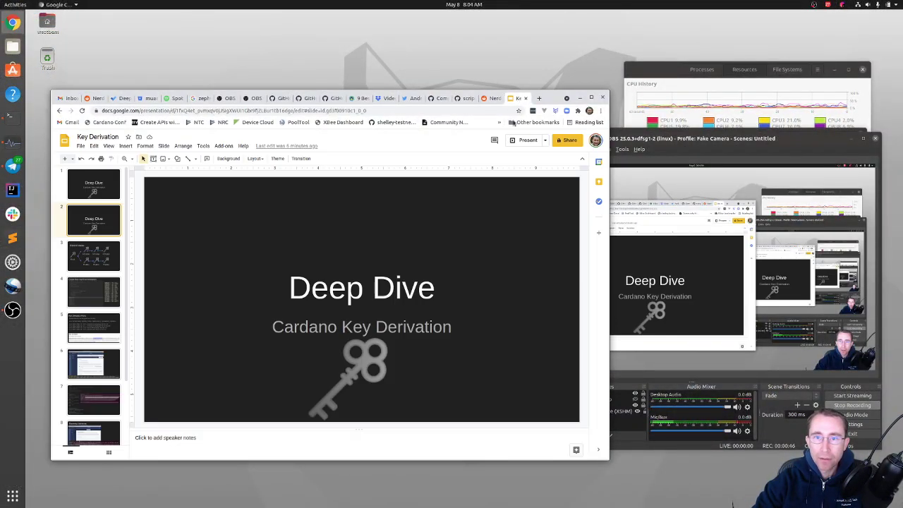
Present the Key Derivation deck full screen, showing the 'Create Root Key from mnemonics' slide
click(527, 139)
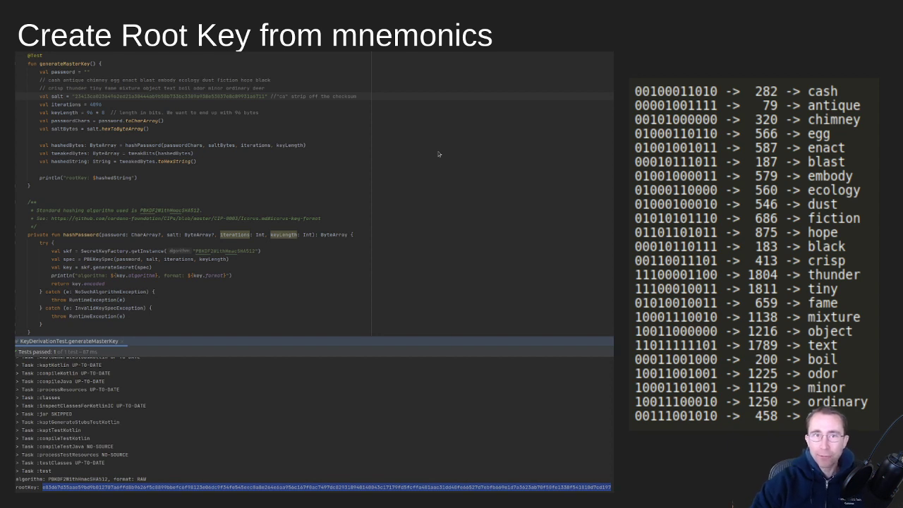
mouse_move(563, 148)
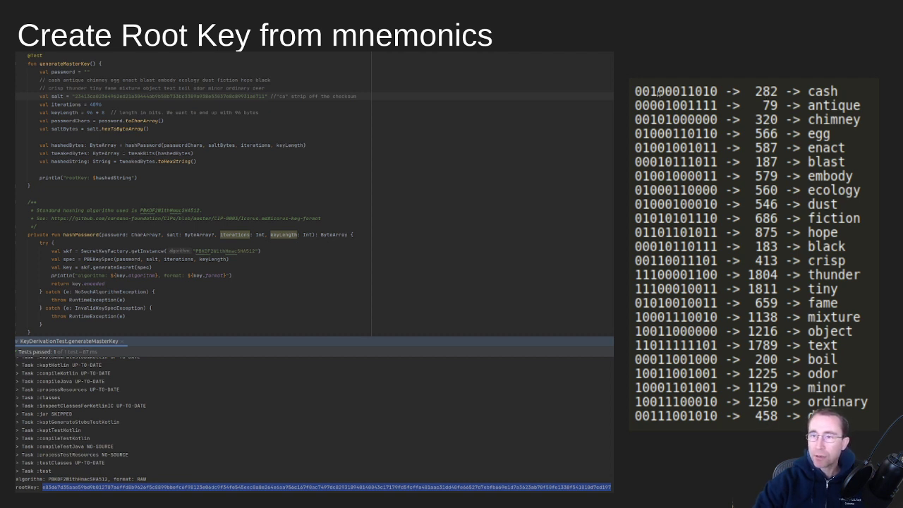
mouse_move(687, 427)
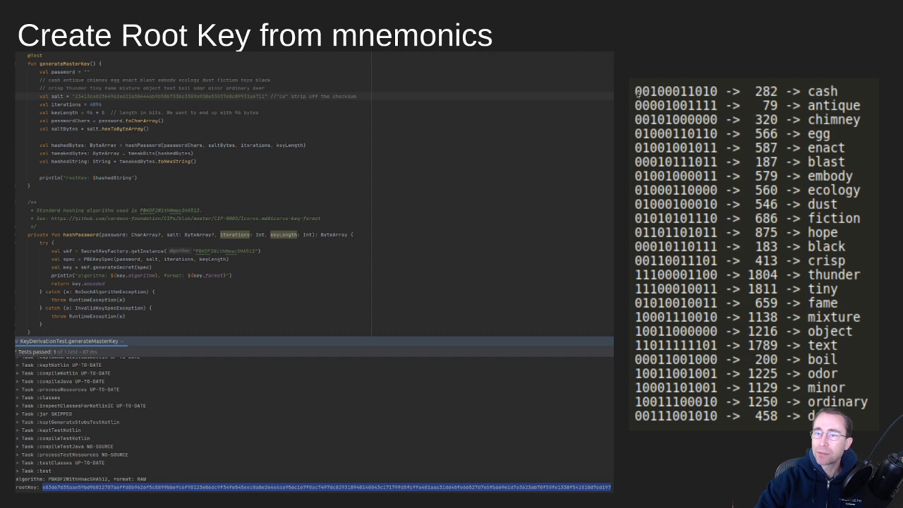
mouse_move(427, 120)
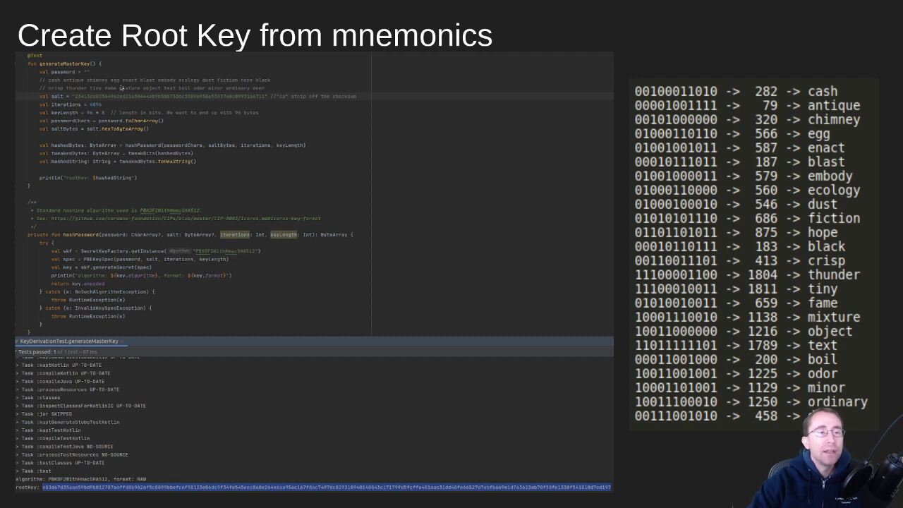
mouse_move(96, 75)
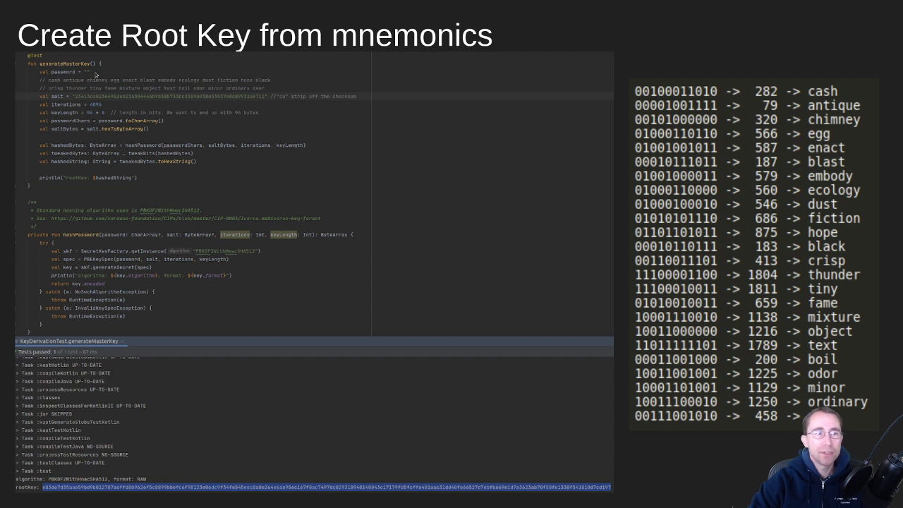
mouse_move(88, 74)
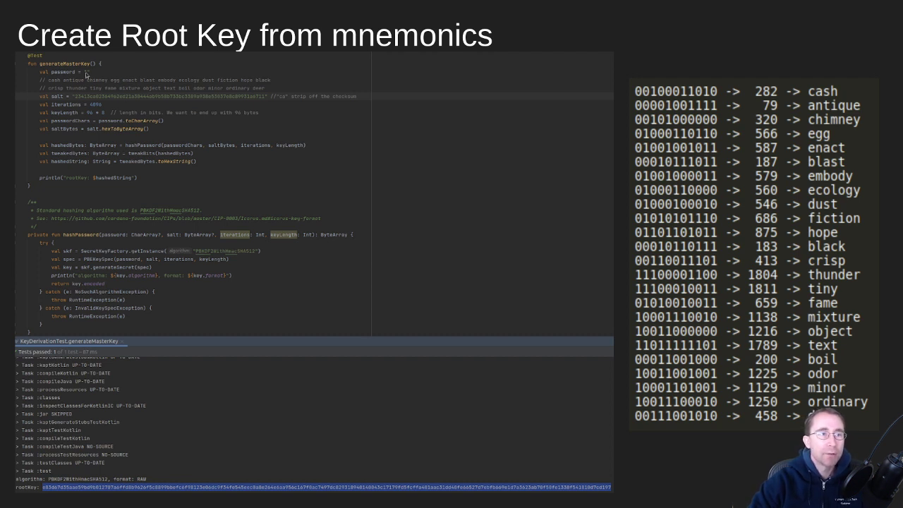
mouse_move(150, 107)
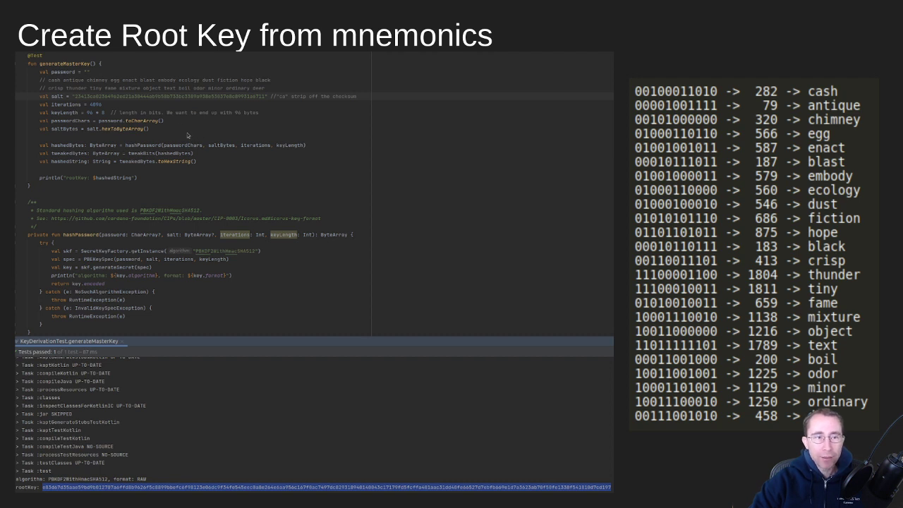
mouse_move(309, 148)
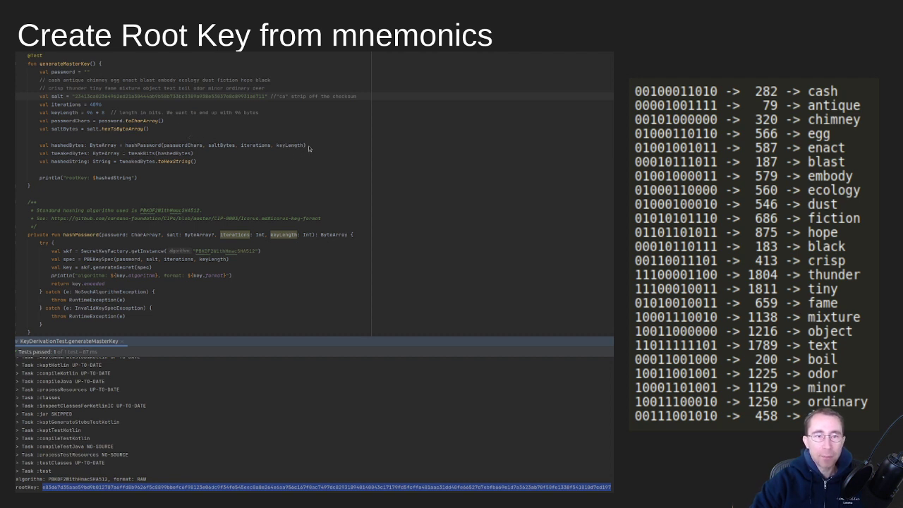
mouse_move(244, 190)
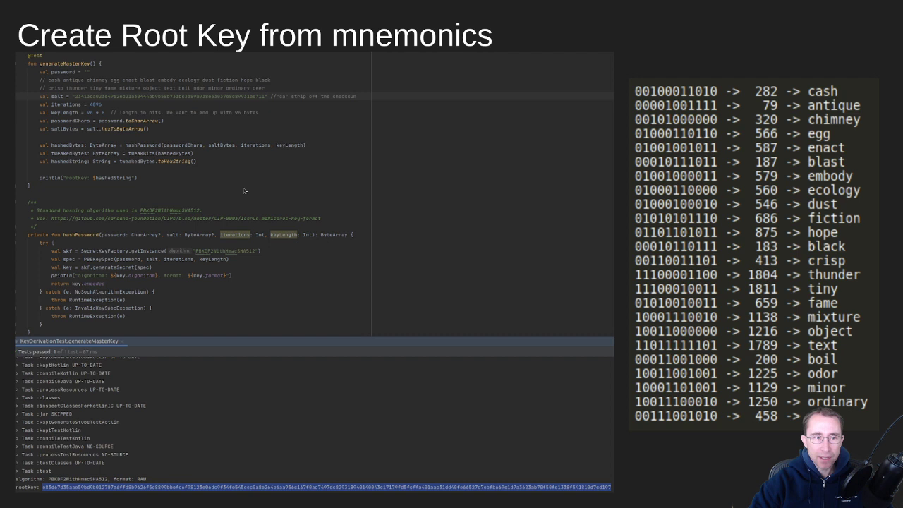
mouse_move(149, 216)
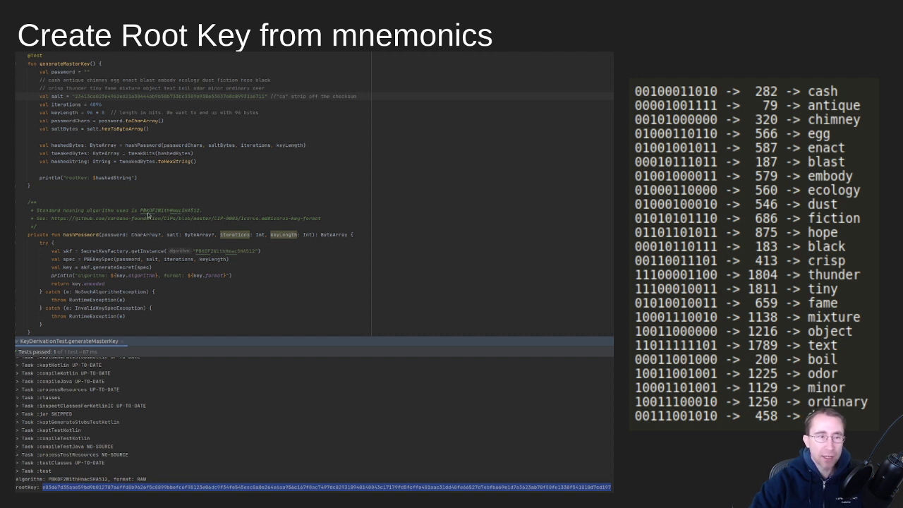
mouse_move(152, 215)
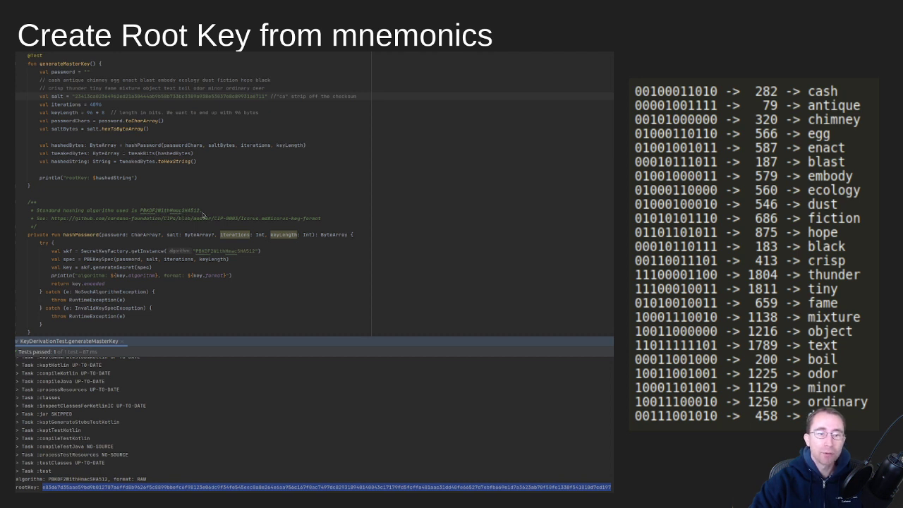
mouse_move(82, 107)
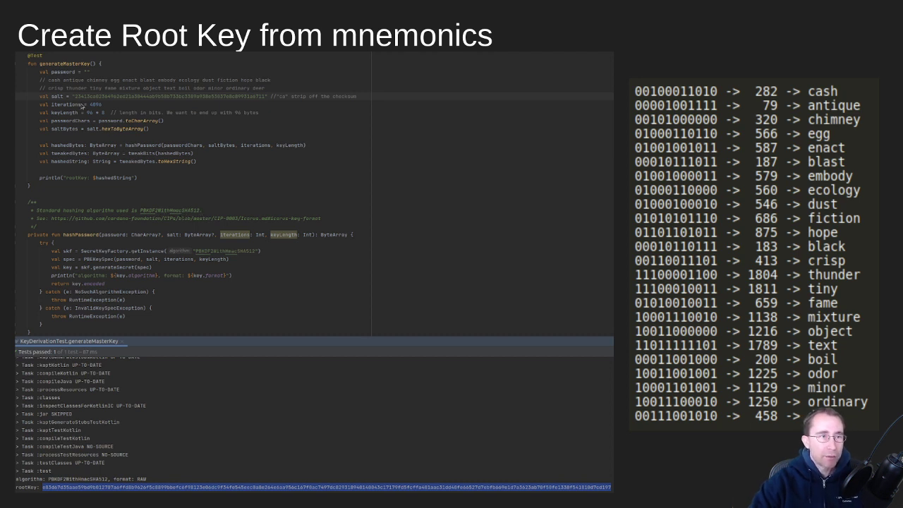
mouse_move(235, 115)
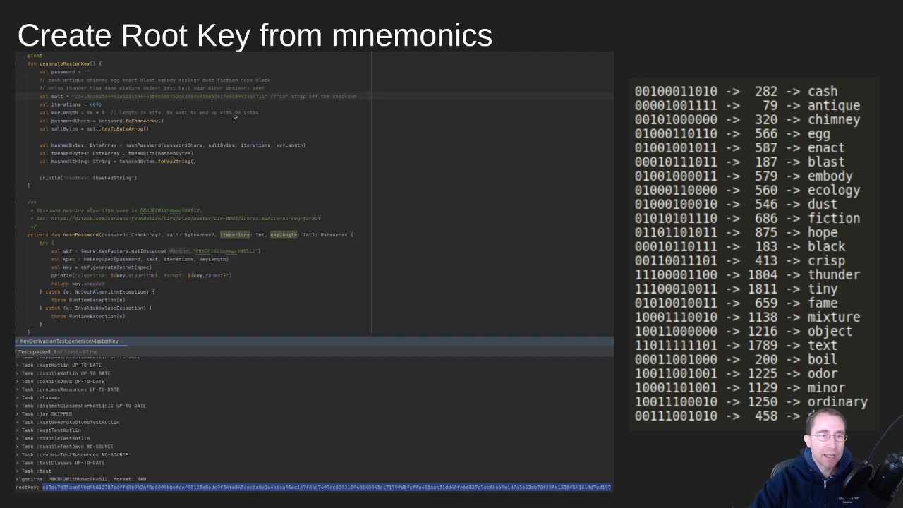
mouse_move(235, 118)
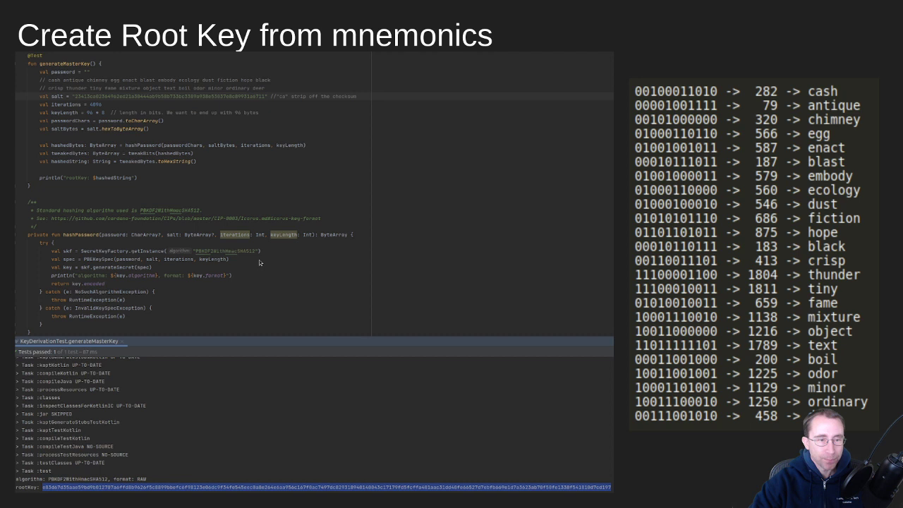
mouse_move(90, 219)
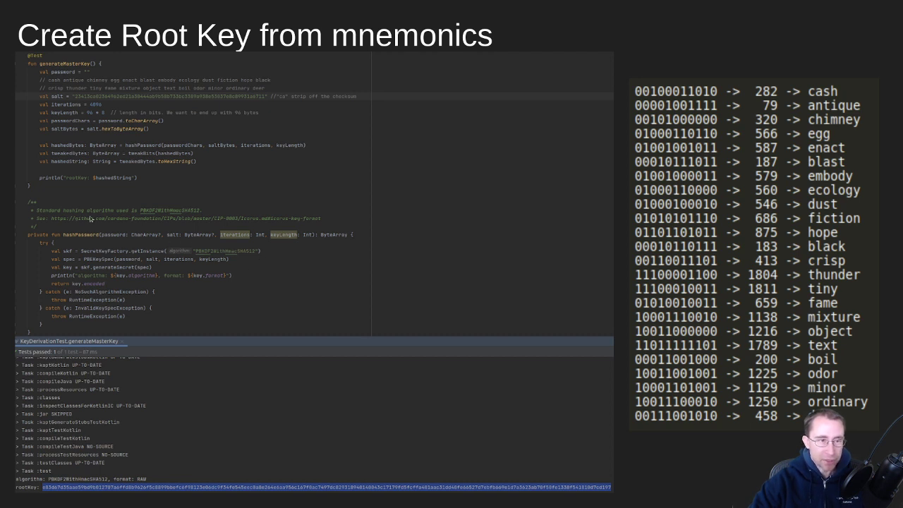
mouse_move(209, 284)
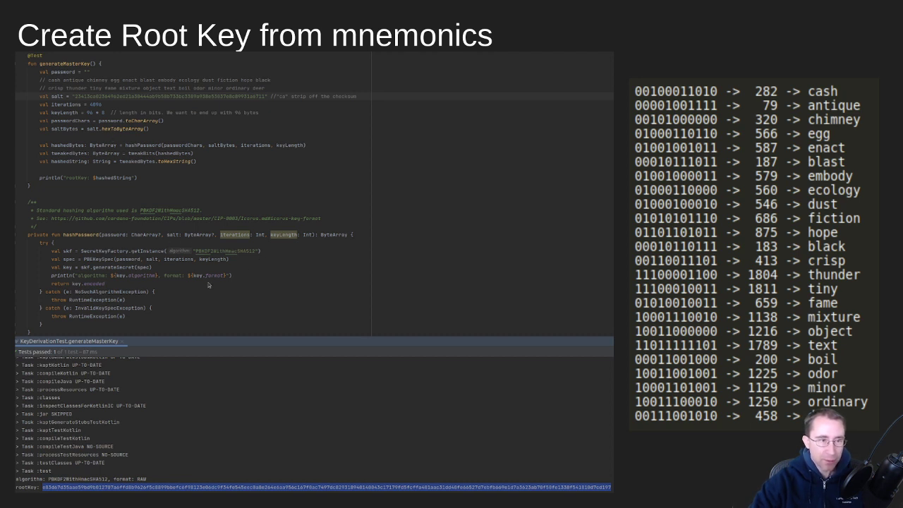
mouse_move(135, 164)
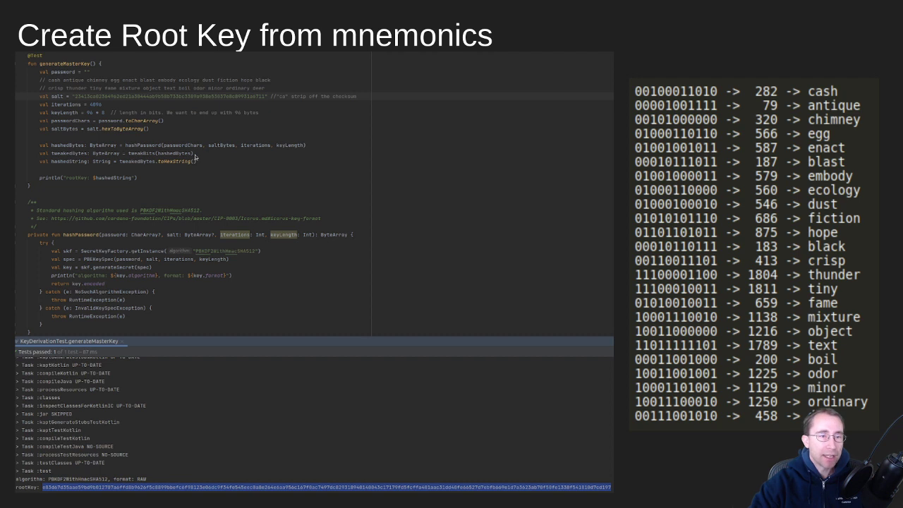
mouse_move(219, 277)
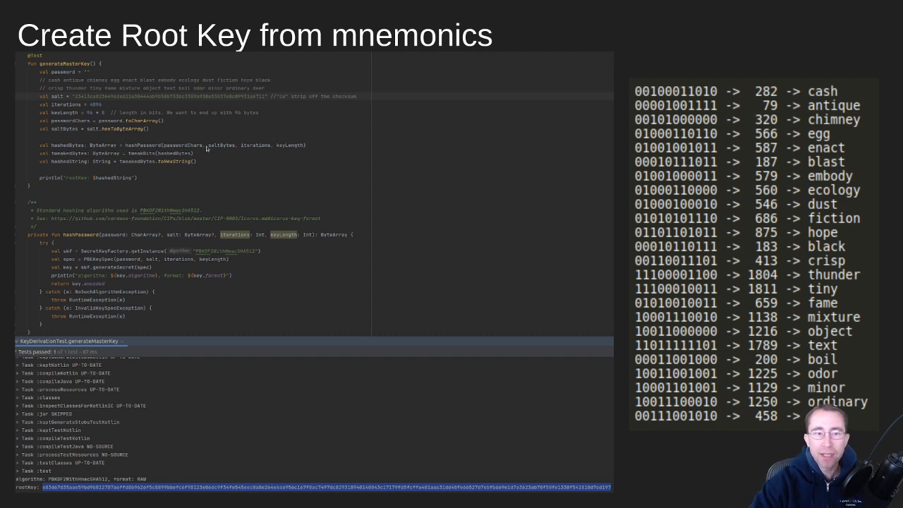
mouse_move(187, 349)
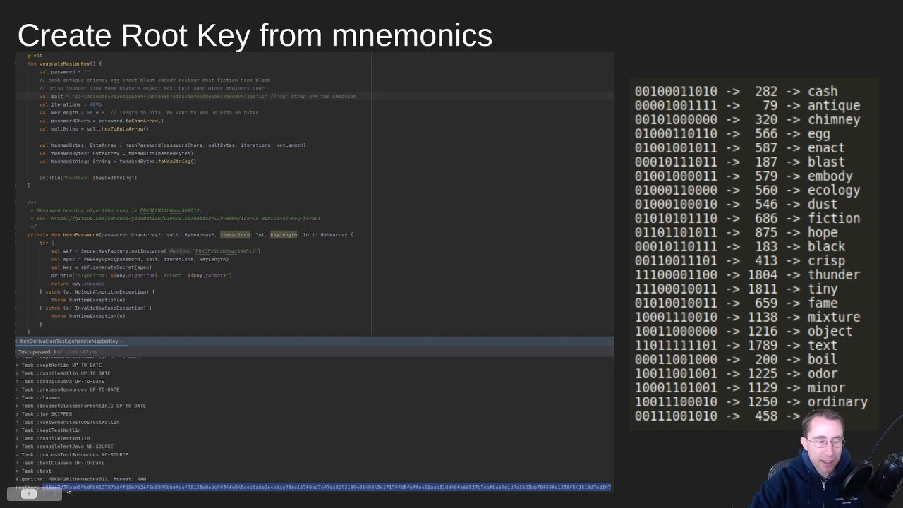
mouse_move(472, 294)
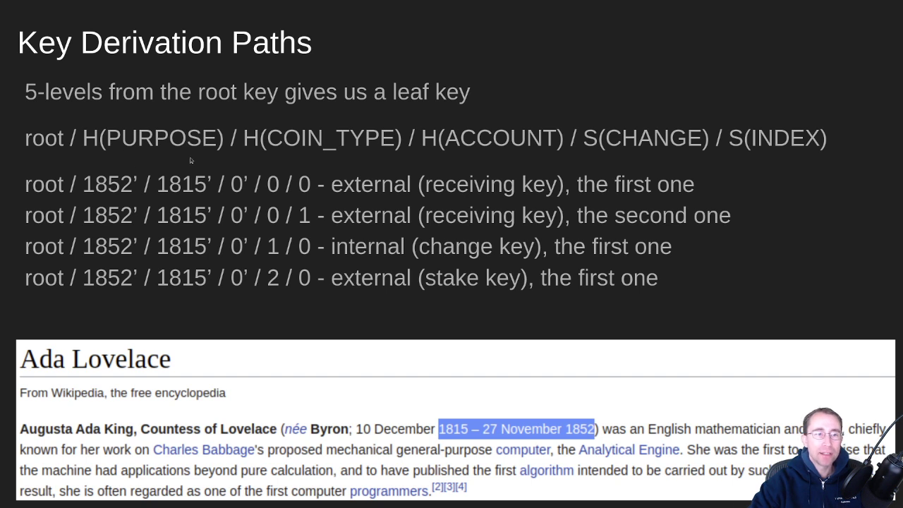
mouse_move(405, 144)
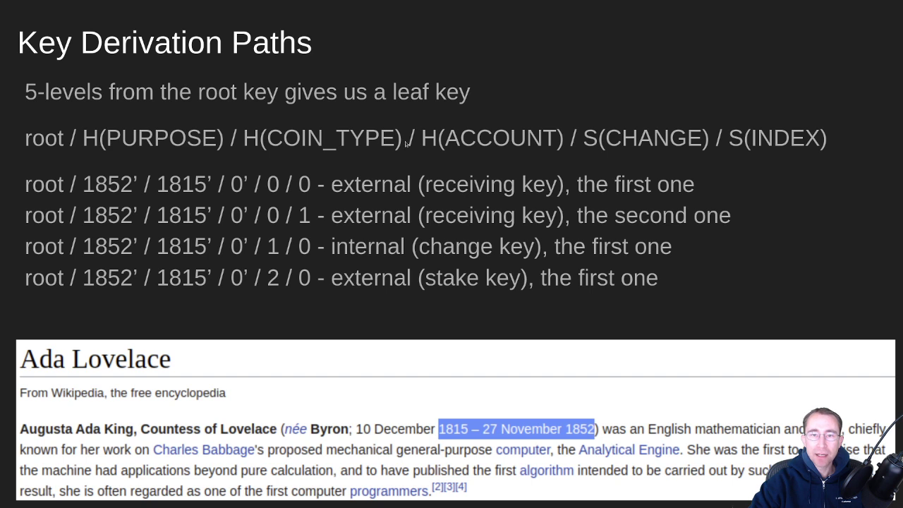
mouse_move(313, 163)
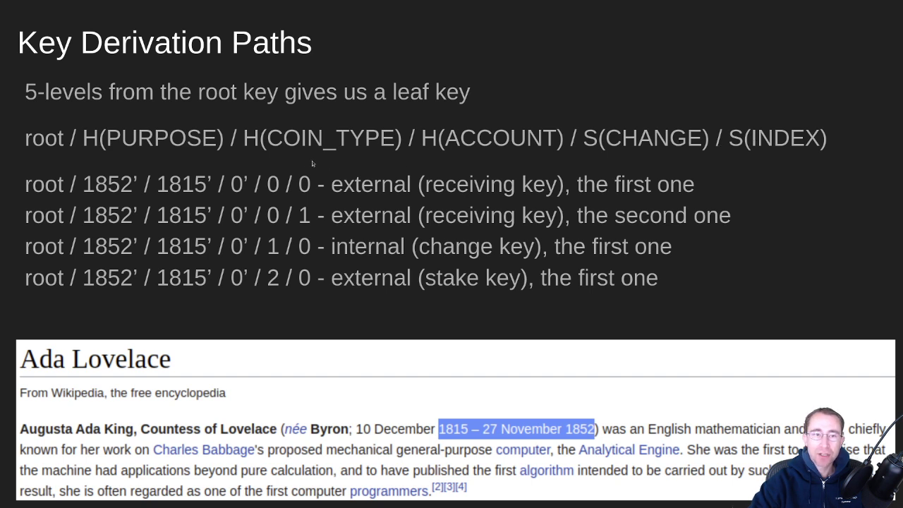
mouse_move(238, 140)
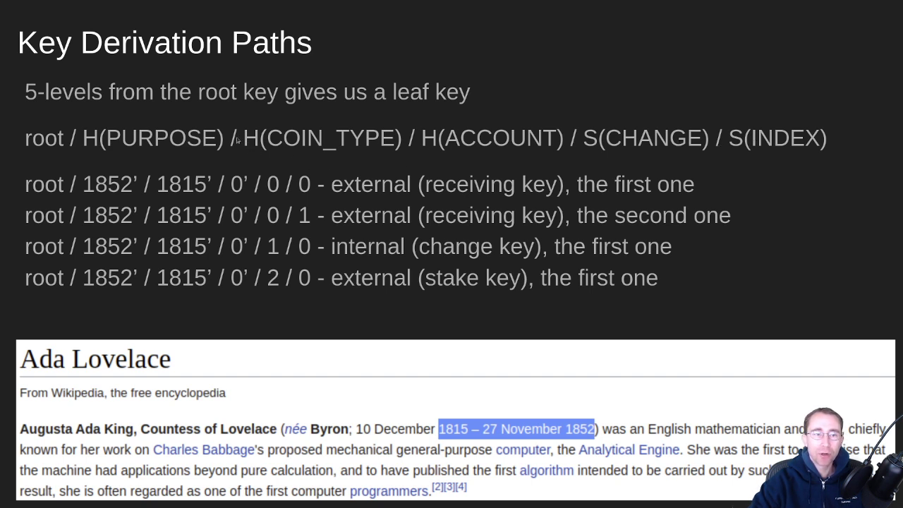
mouse_move(159, 149)
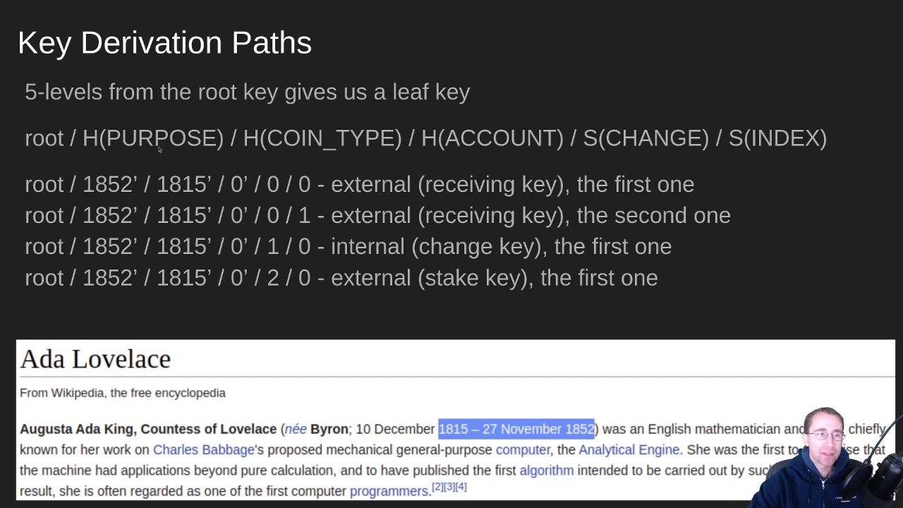
mouse_move(308, 147)
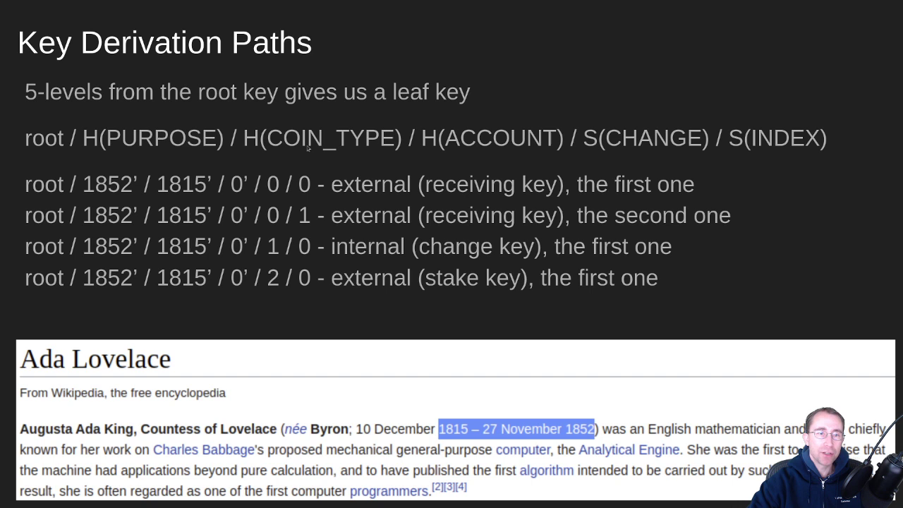
mouse_move(272, 157)
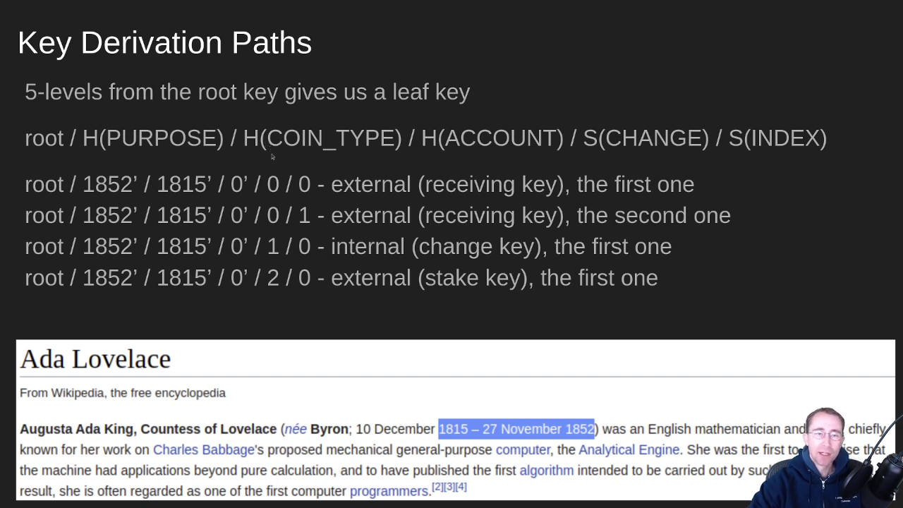
mouse_move(268, 148)
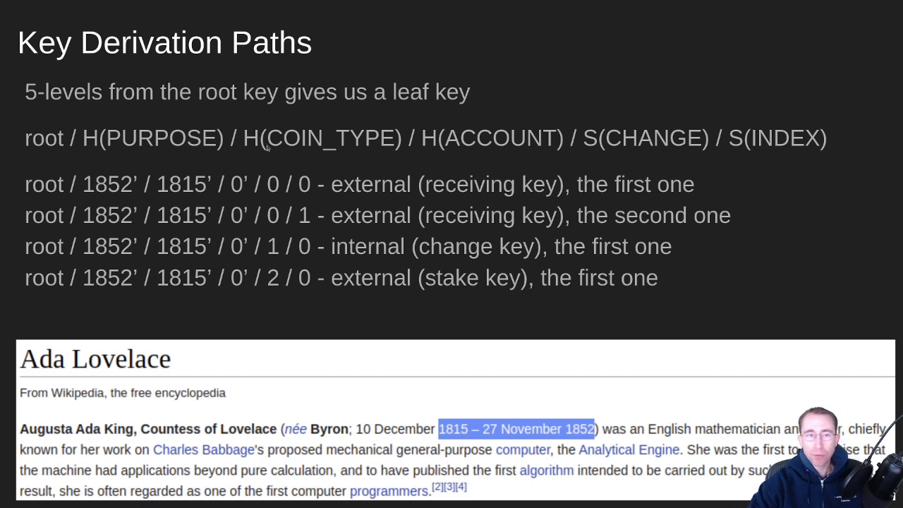
mouse_move(340, 139)
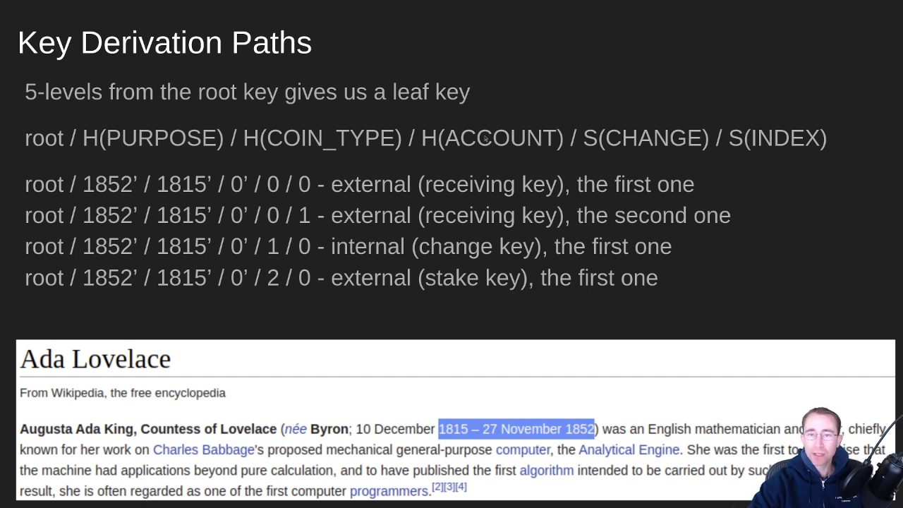
mouse_move(594, 159)
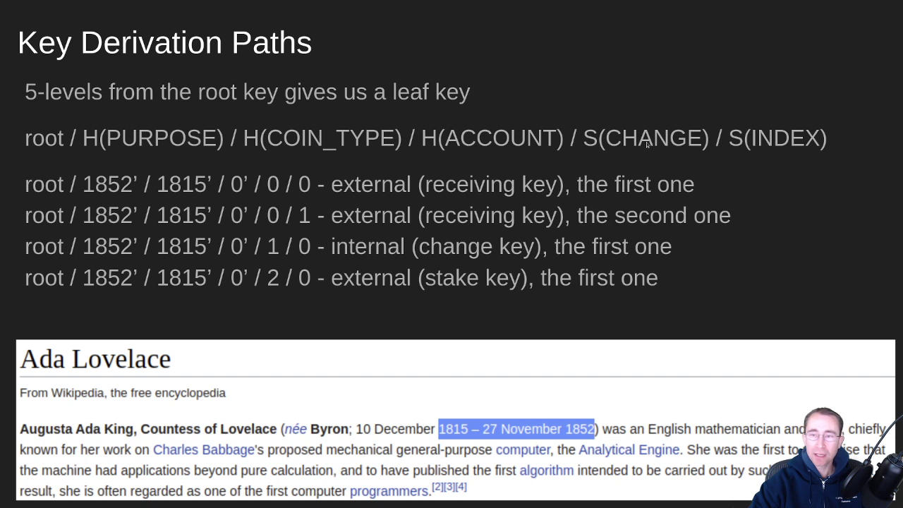
mouse_move(645, 131)
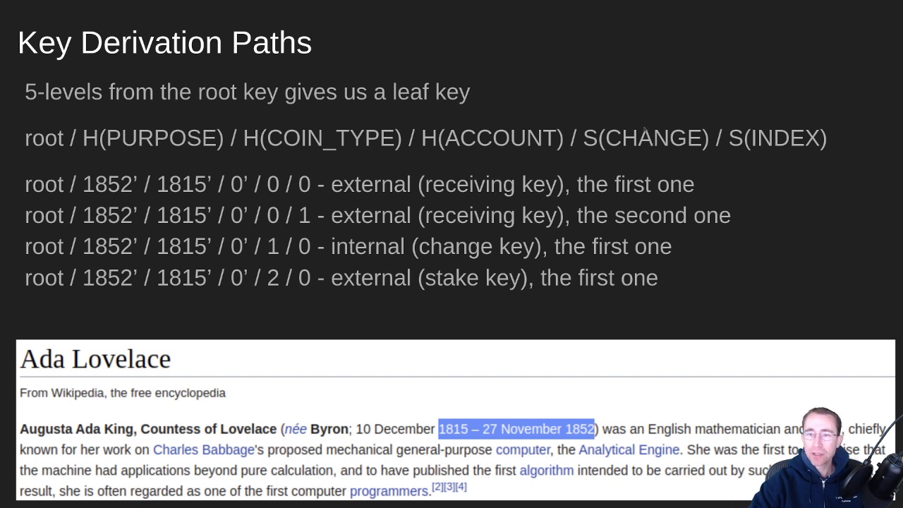
mouse_move(644, 143)
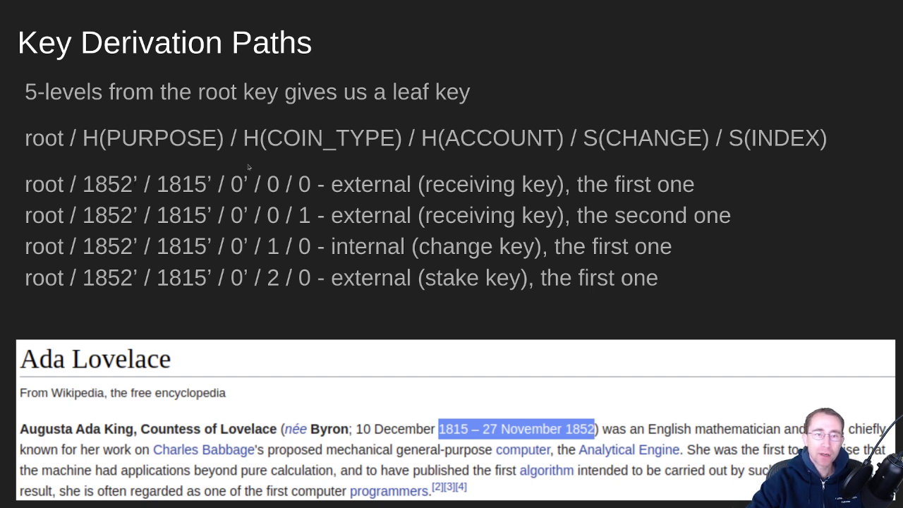
mouse_move(251, 146)
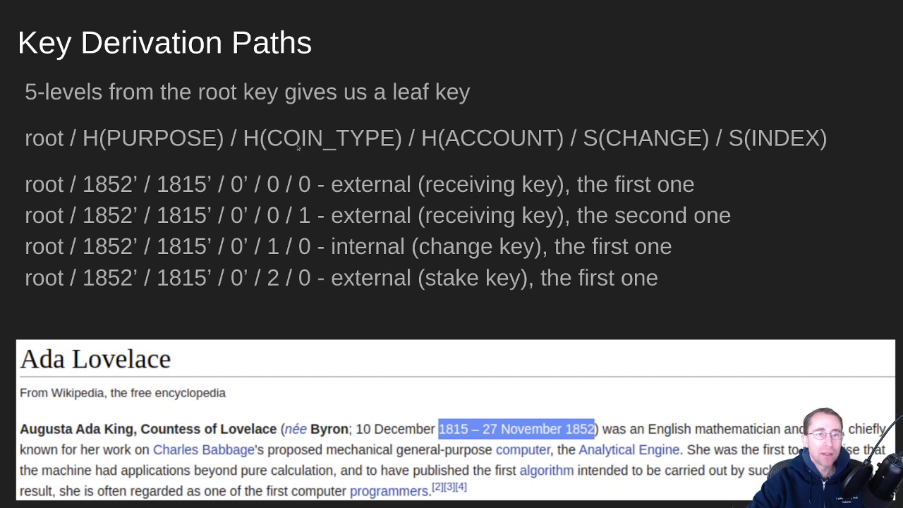
mouse_move(316, 151)
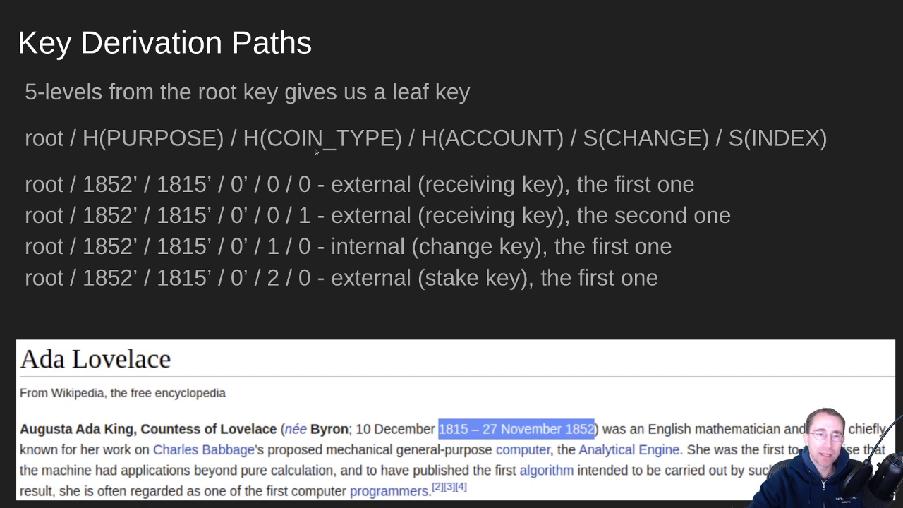
mouse_move(304, 161)
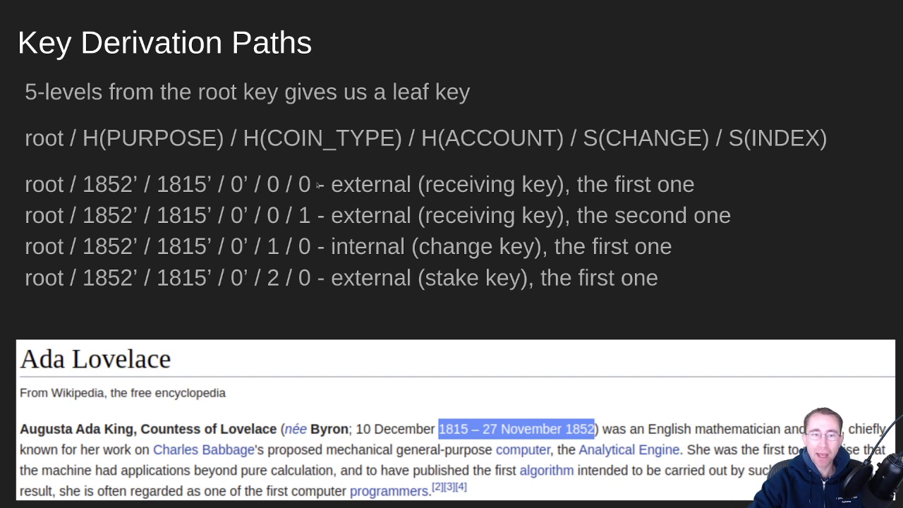
mouse_move(347, 201)
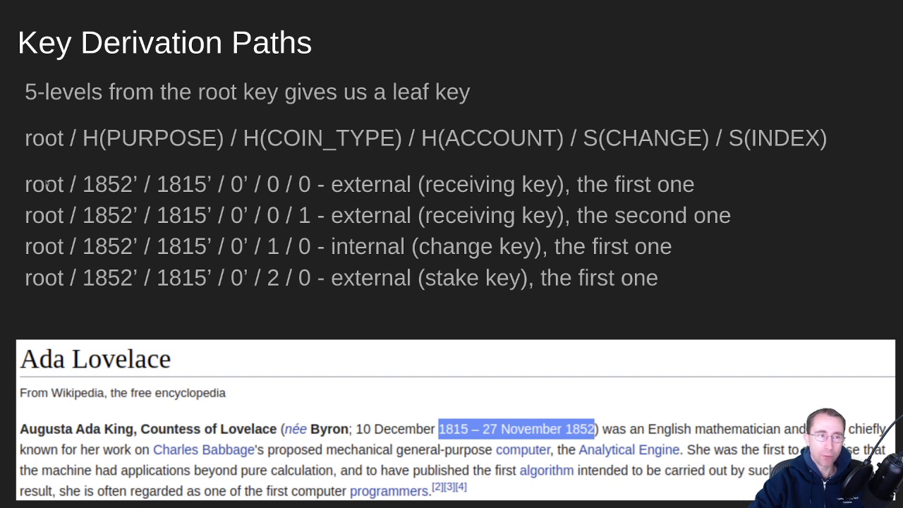
mouse_move(114, 188)
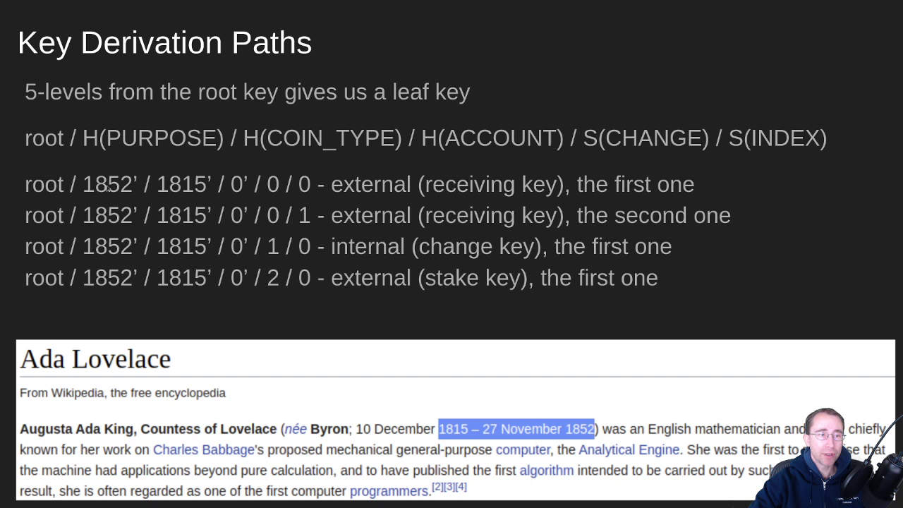
mouse_move(199, 336)
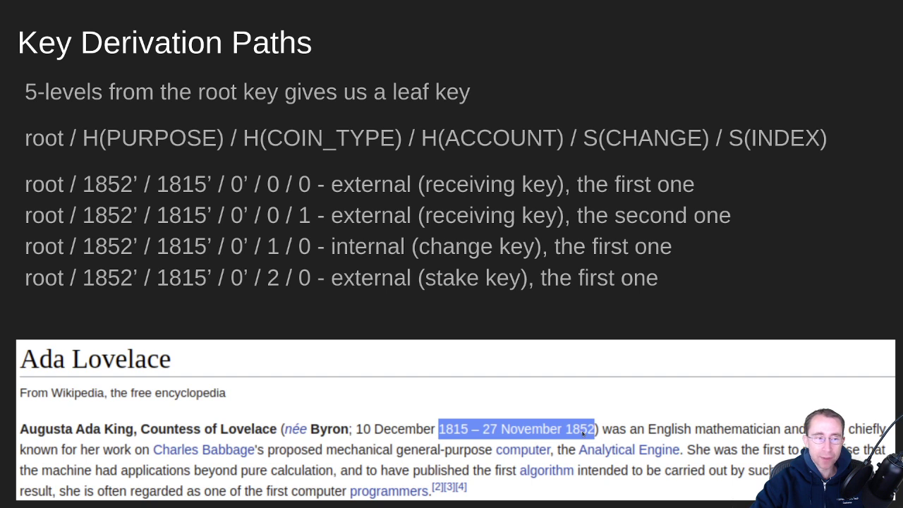
mouse_move(423, 325)
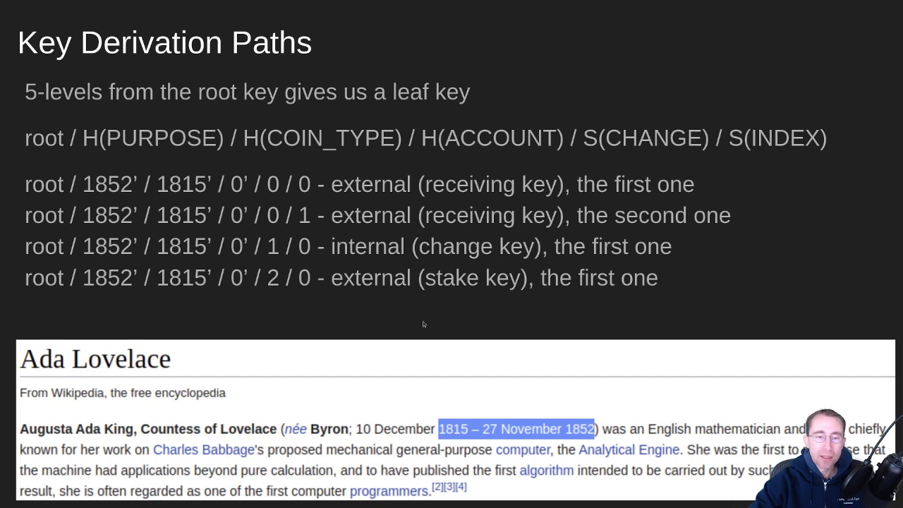
mouse_move(438, 315)
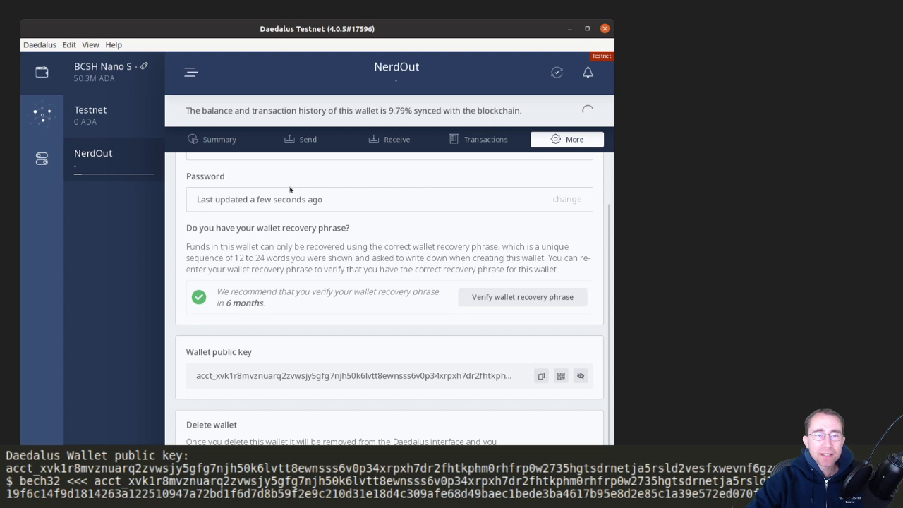
mouse_move(204, 178)
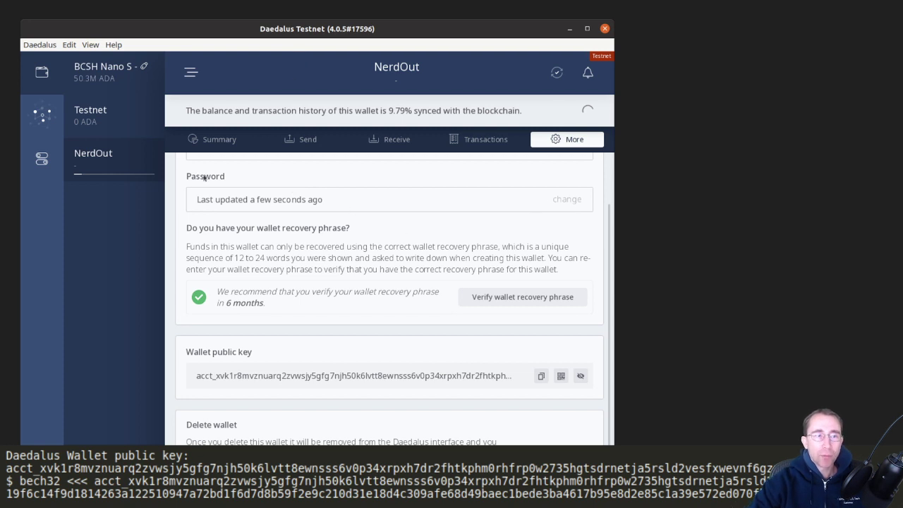
mouse_move(431, 225)
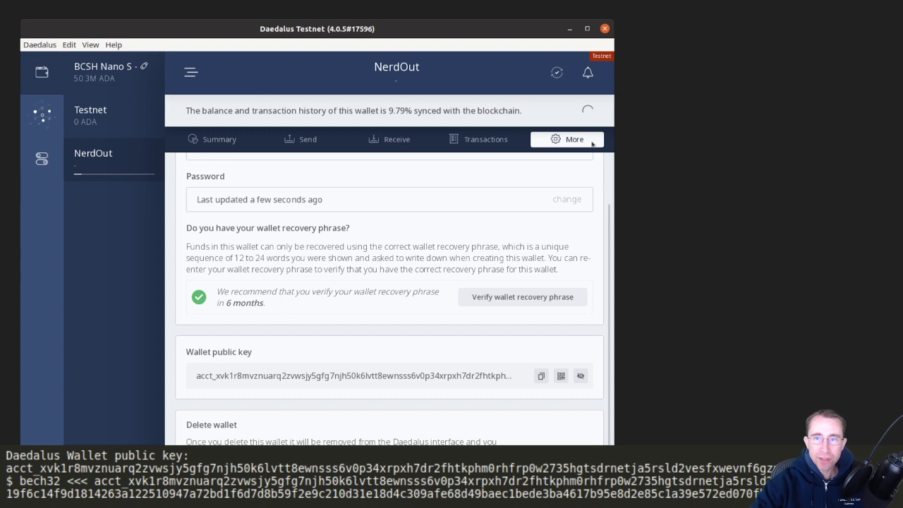
mouse_move(312, 331)
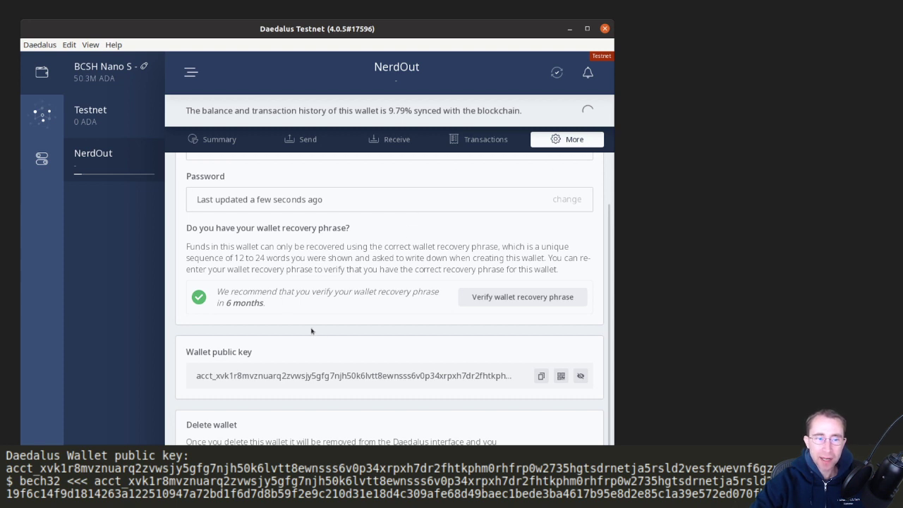
mouse_move(220, 358)
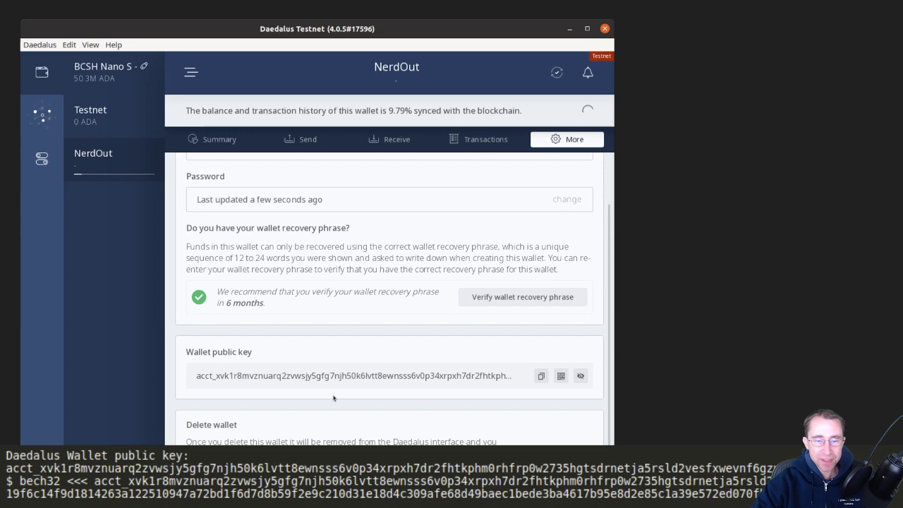
mouse_move(662, 321)
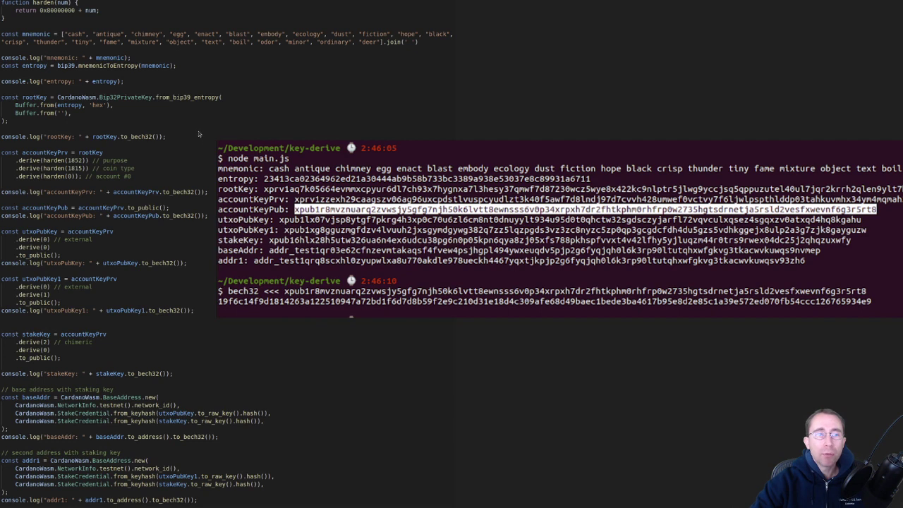
mouse_move(124, 79)
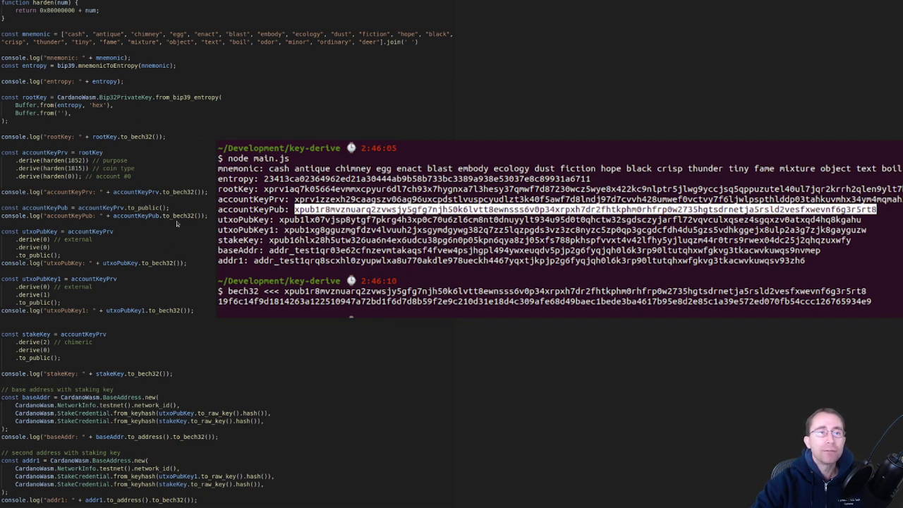
mouse_move(219, 102)
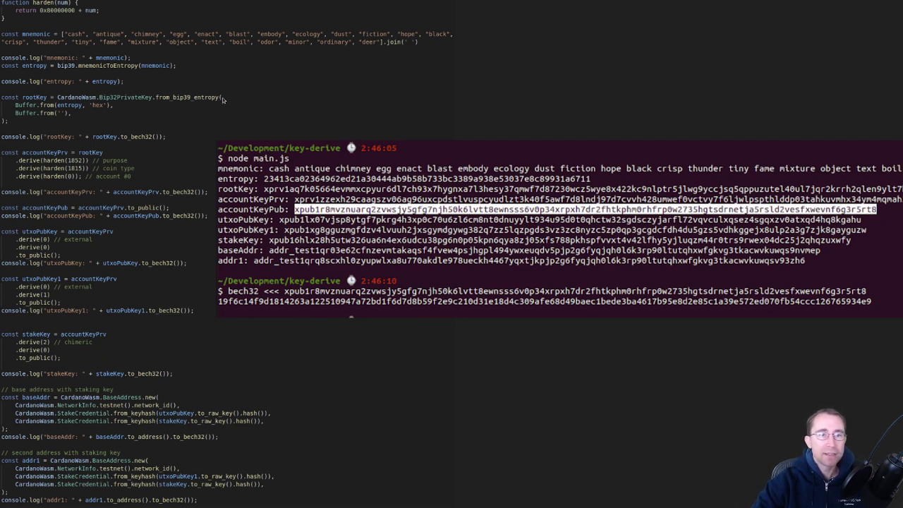
mouse_move(189, 81)
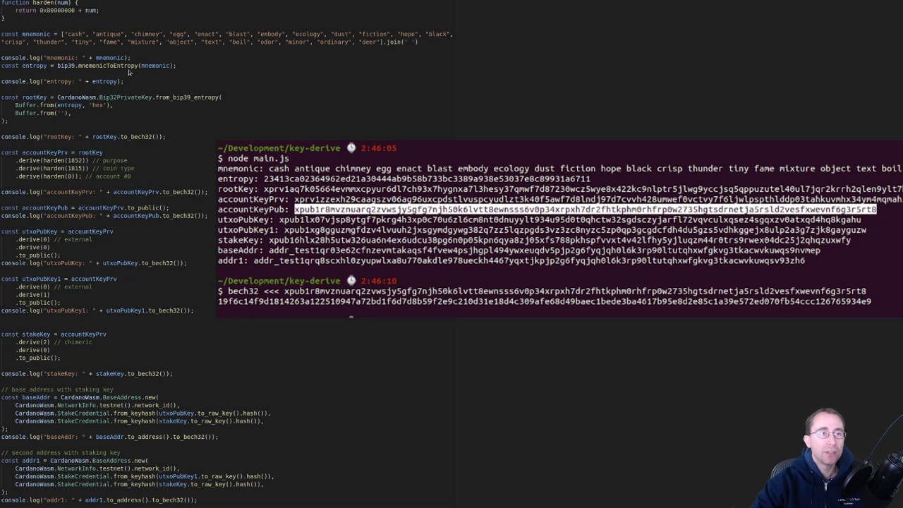
mouse_move(136, 79)
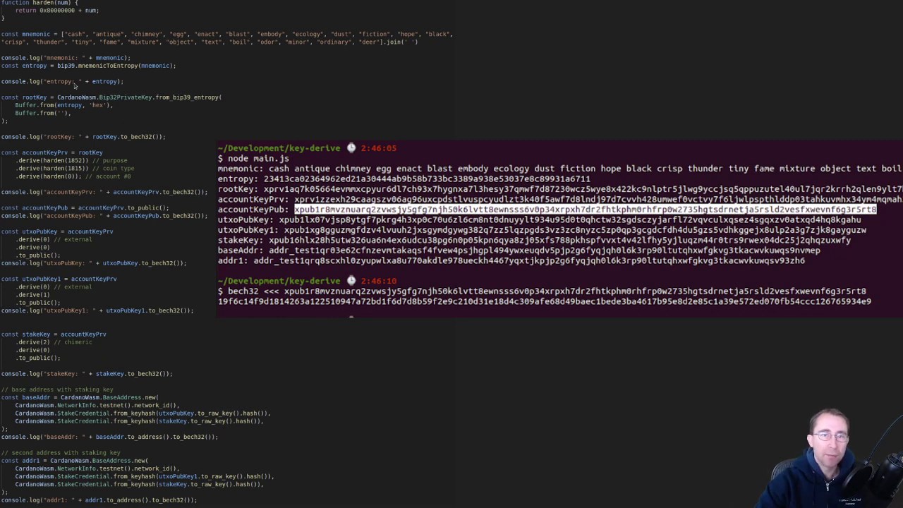
mouse_move(108, 115)
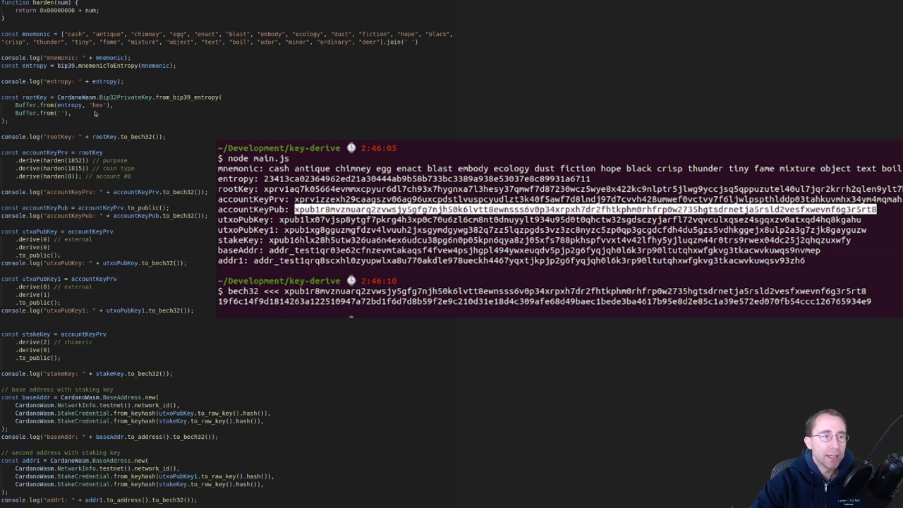
mouse_move(51, 136)
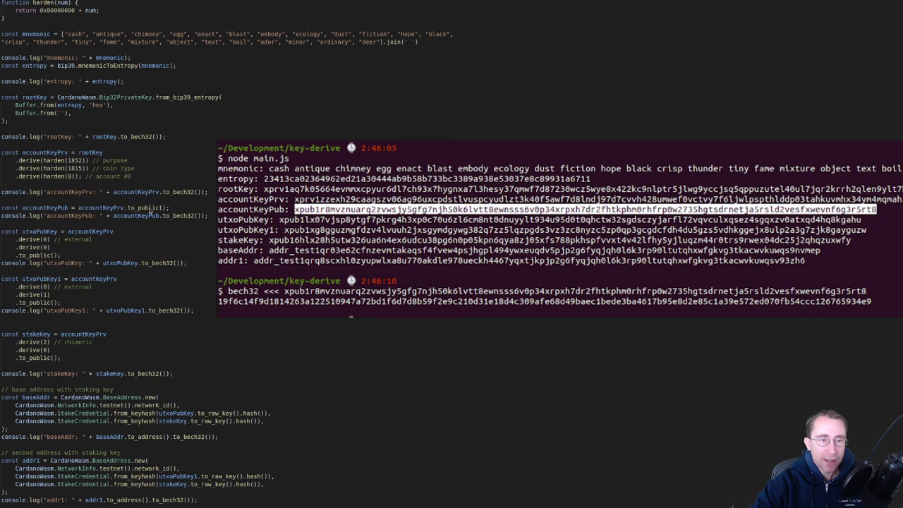
mouse_move(50, 262)
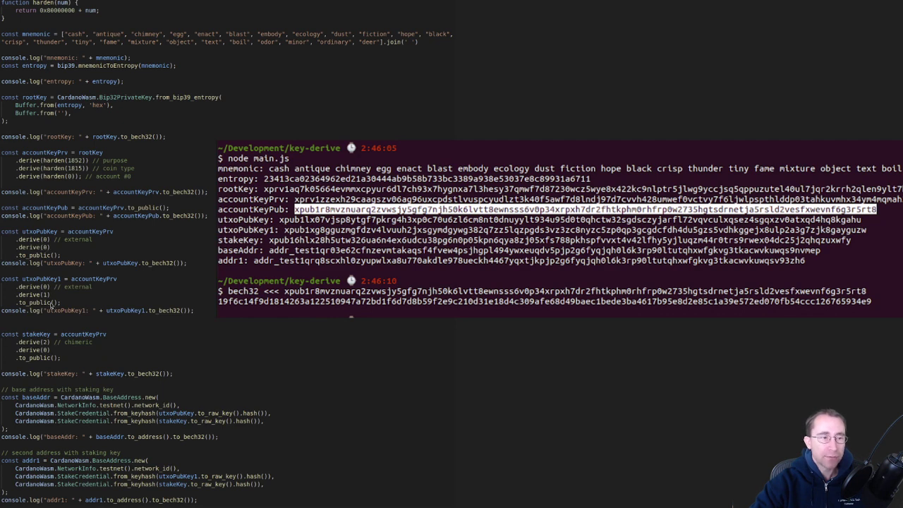
mouse_move(134, 352)
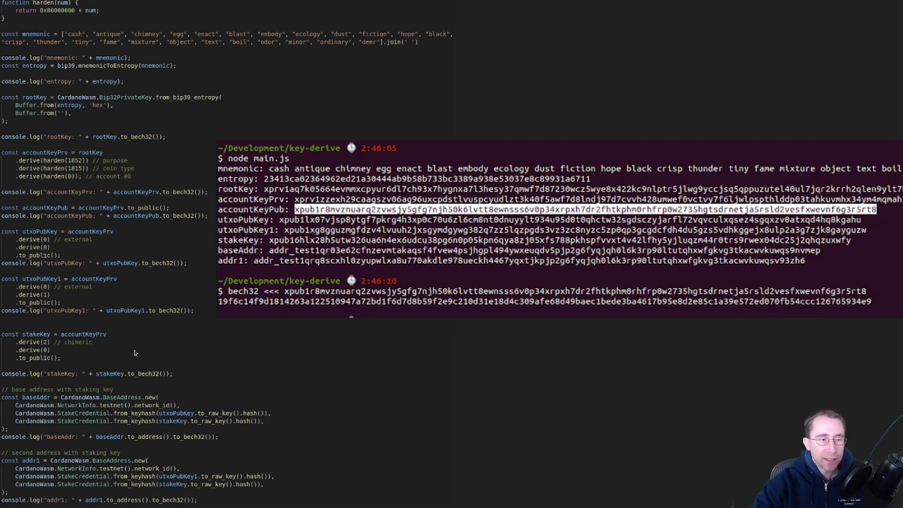
mouse_move(40, 235)
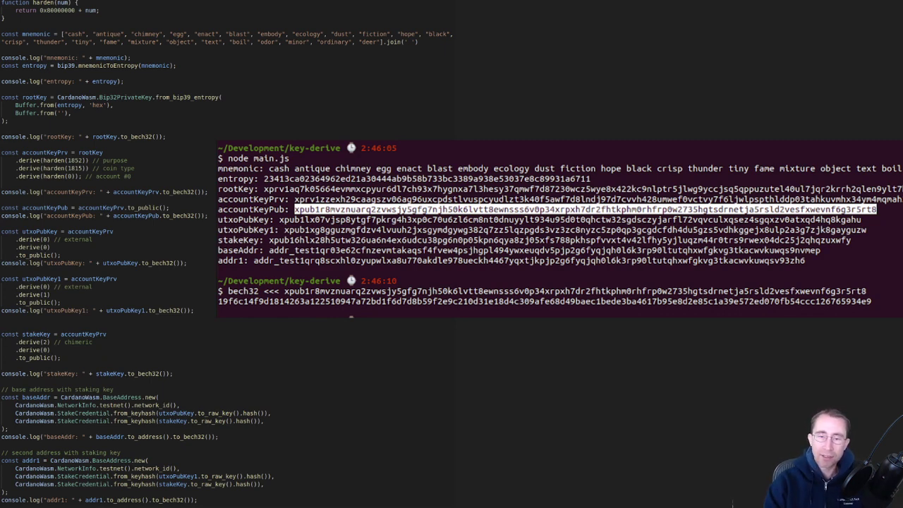
mouse_move(385, 414)
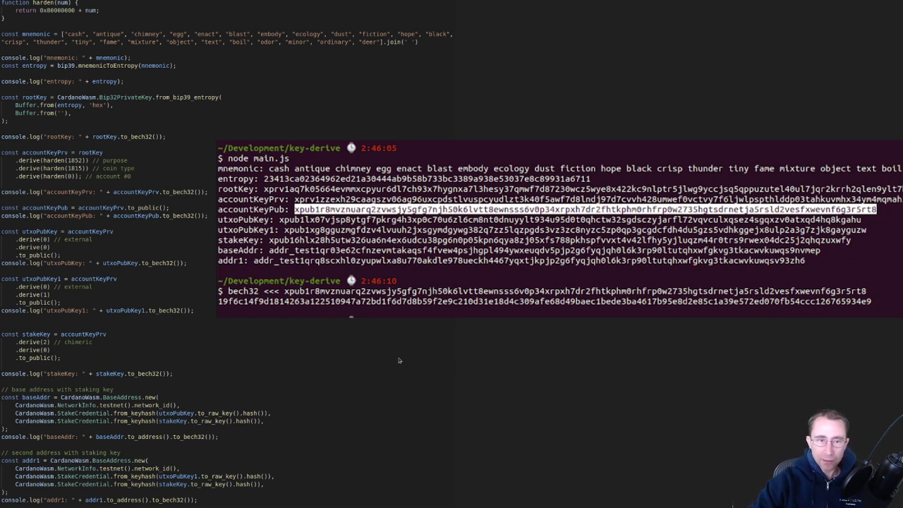
mouse_move(362, 394)
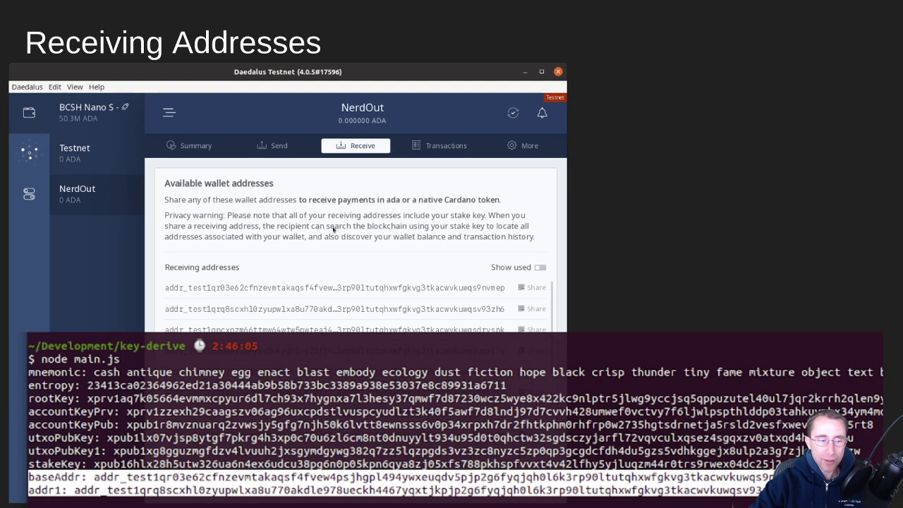
mouse_move(207, 254)
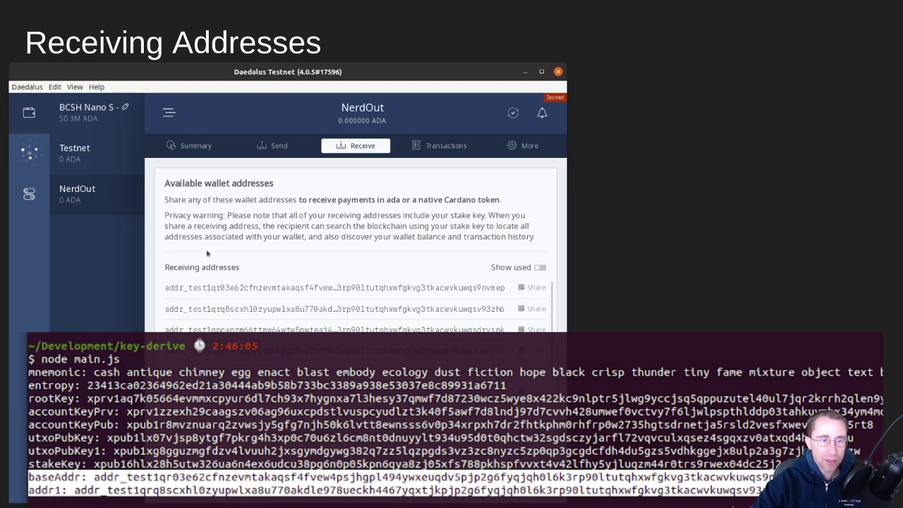
mouse_move(227, 323)
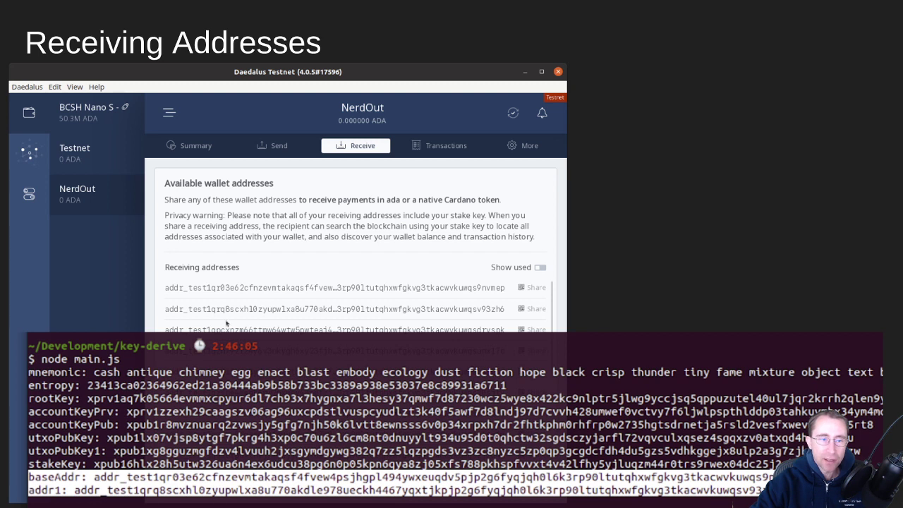
mouse_move(291, 286)
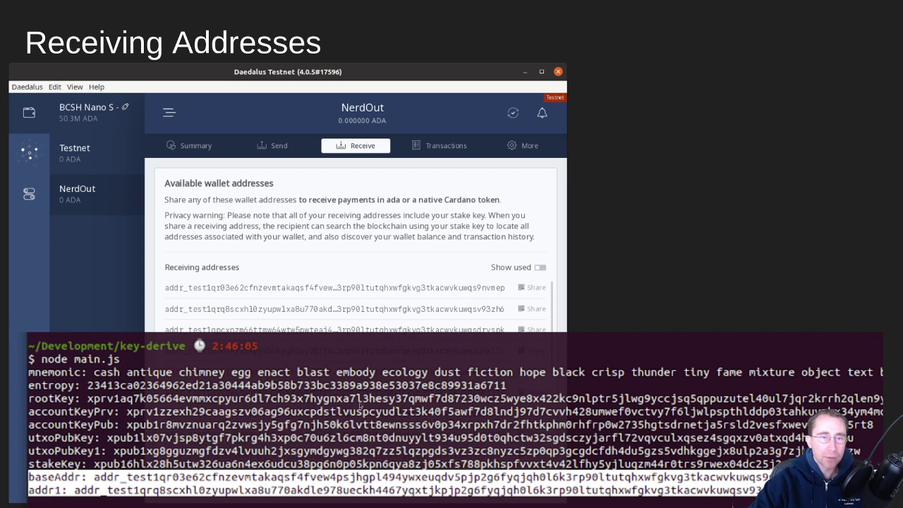
mouse_move(308, 265)
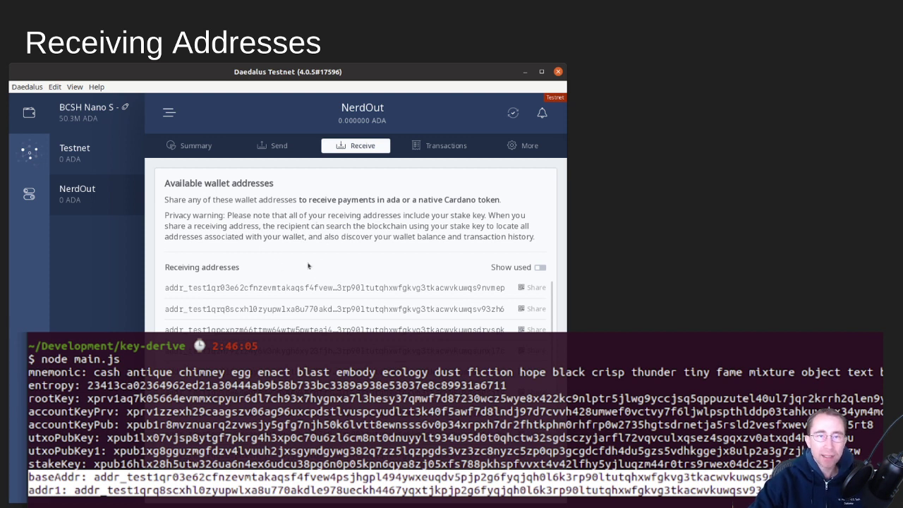
mouse_move(316, 263)
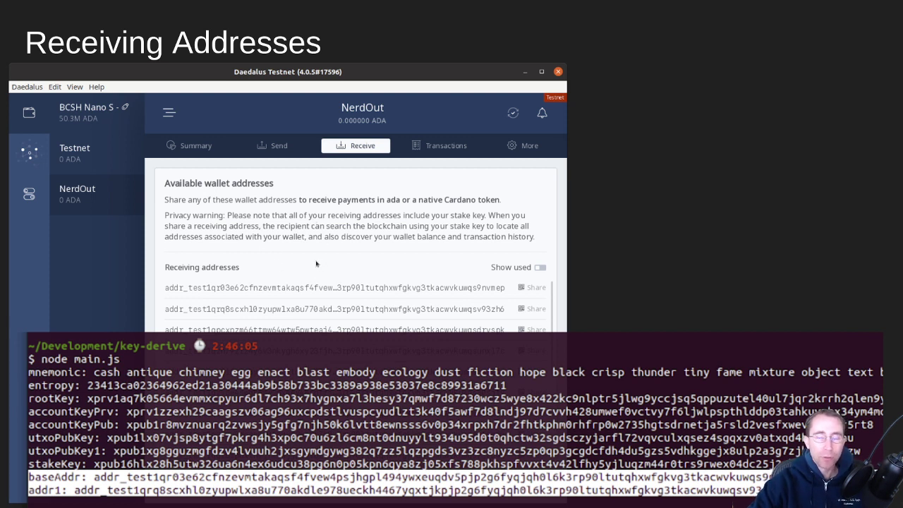
mouse_move(605, 278)
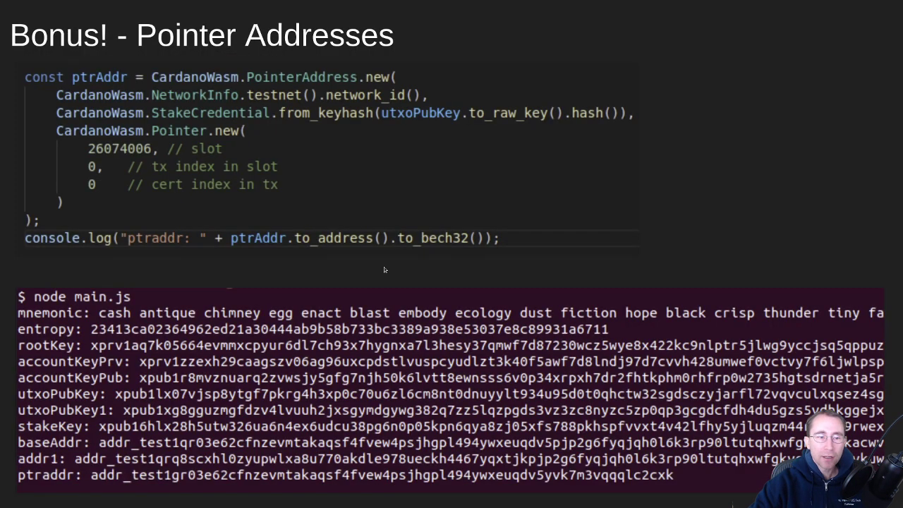
mouse_move(315, 273)
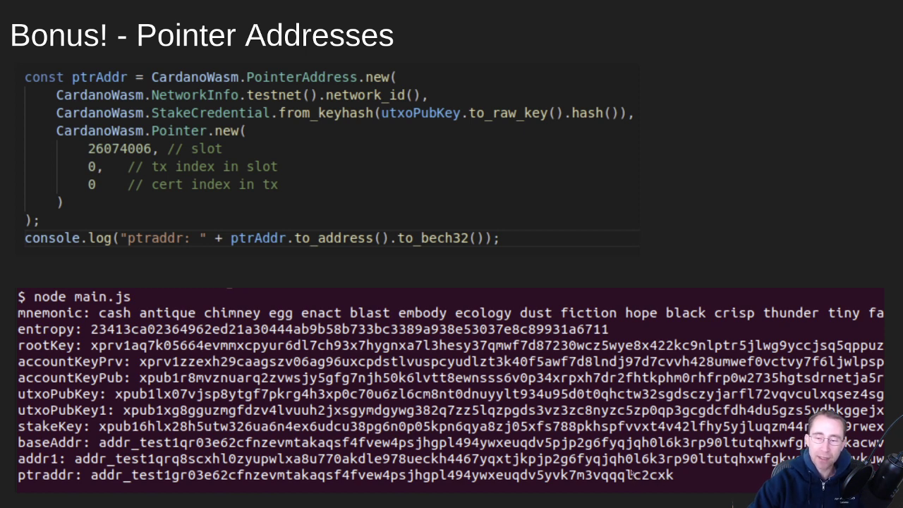
mouse_move(632, 471)
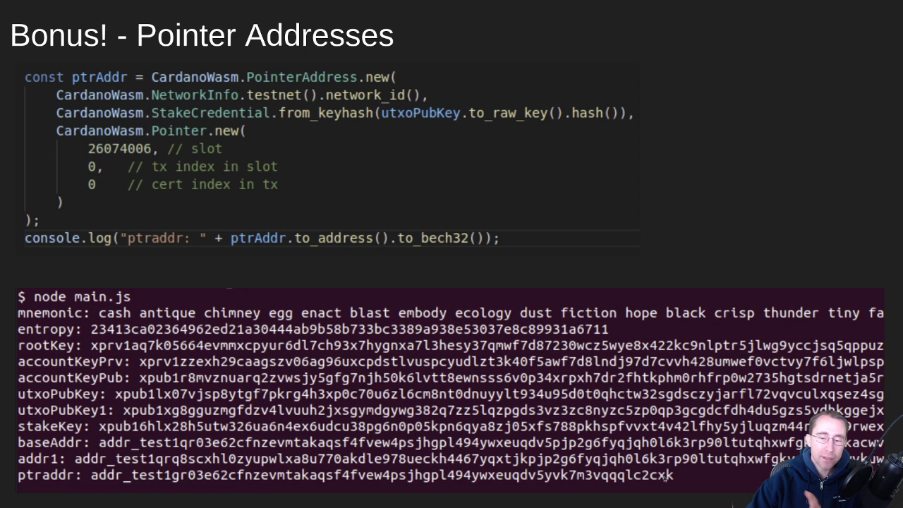
mouse_move(663, 479)
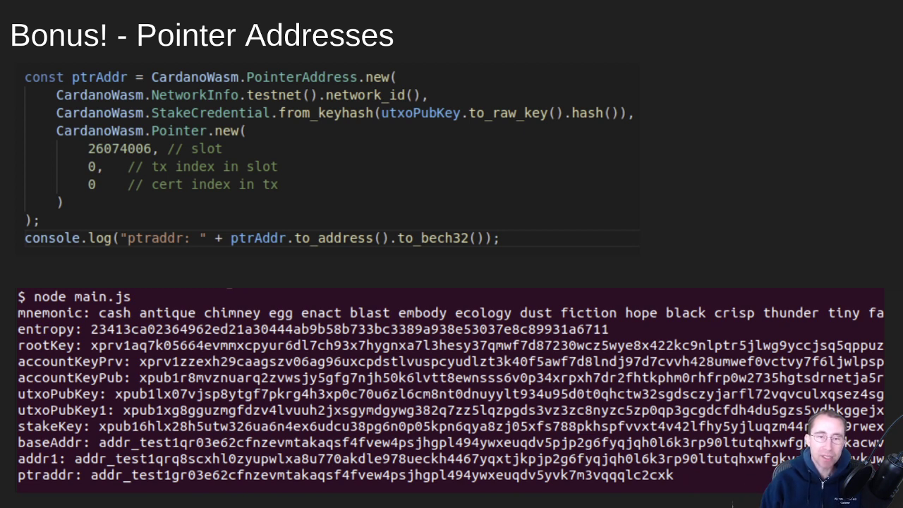
mouse_move(472, 282)
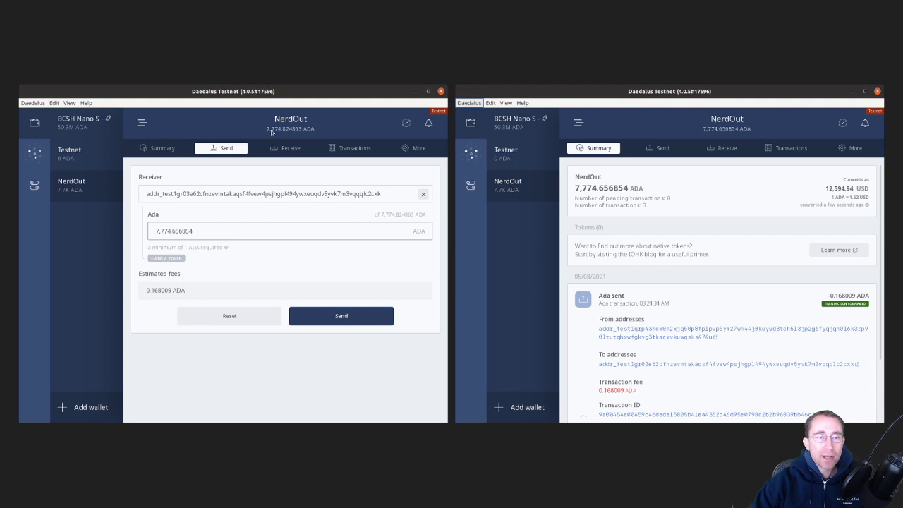
mouse_move(257, 205)
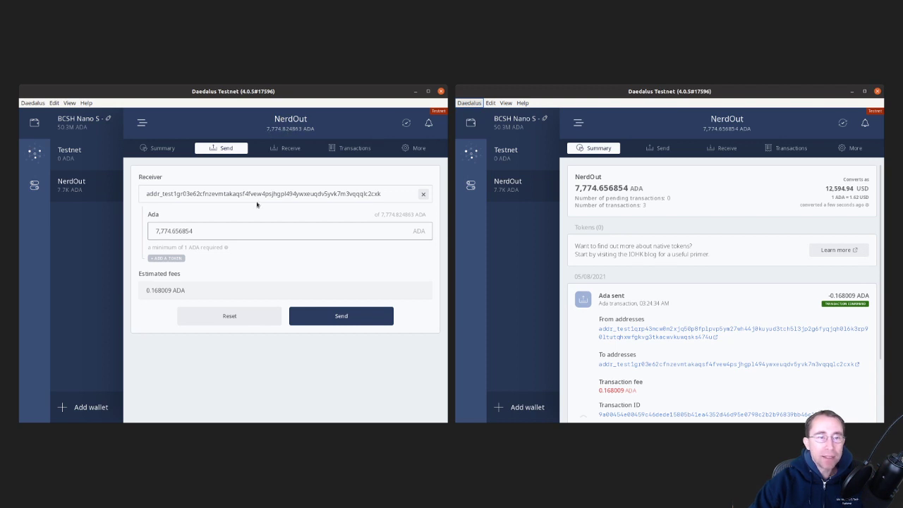
mouse_move(229, 196)
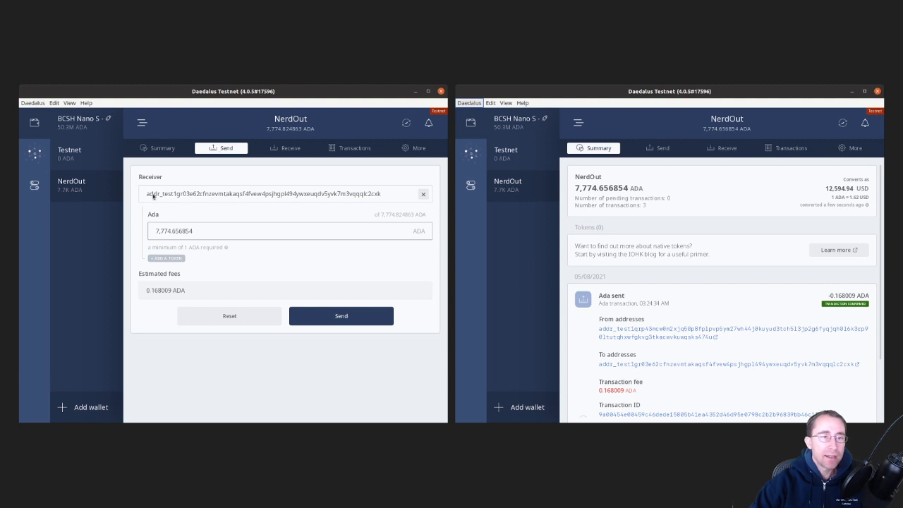
mouse_move(375, 195)
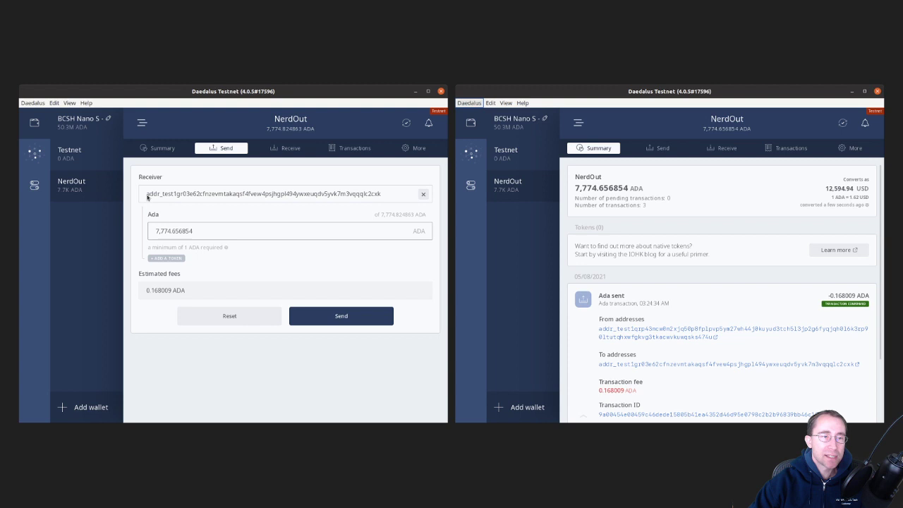
mouse_move(343, 197)
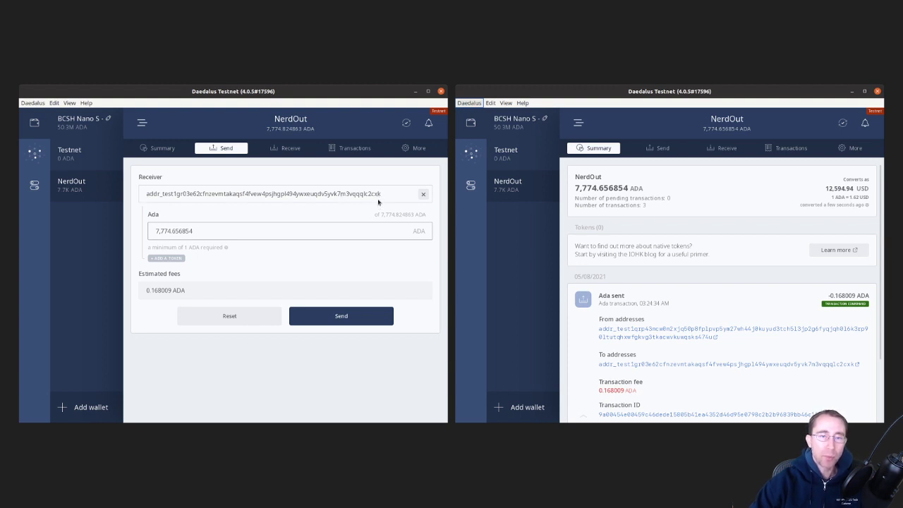
mouse_move(344, 216)
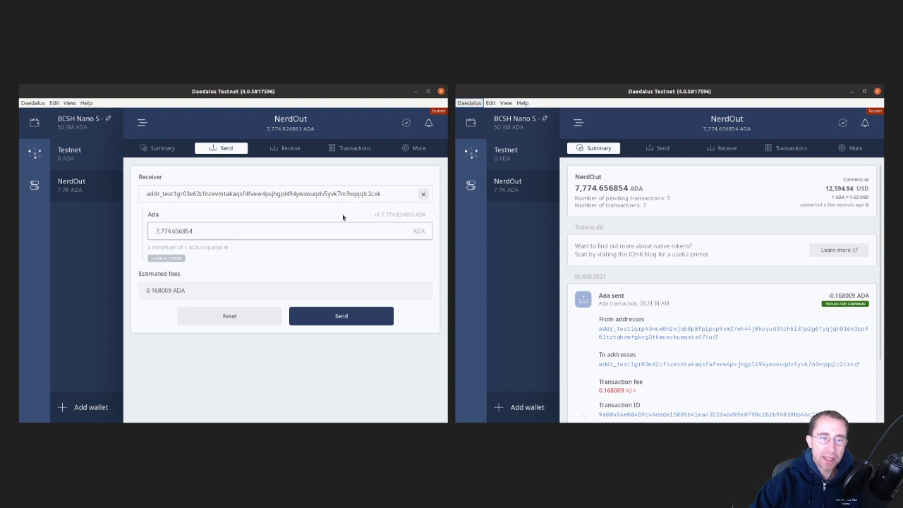
mouse_move(296, 259)
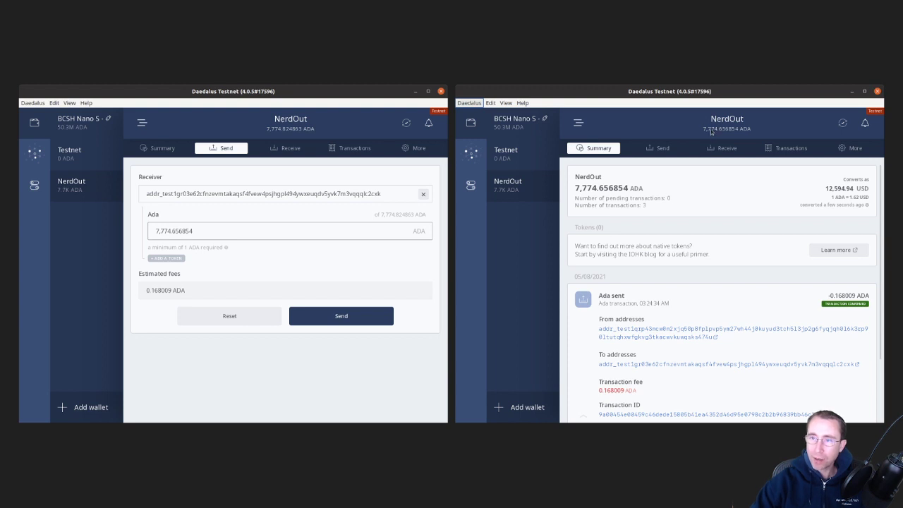
mouse_move(716, 132)
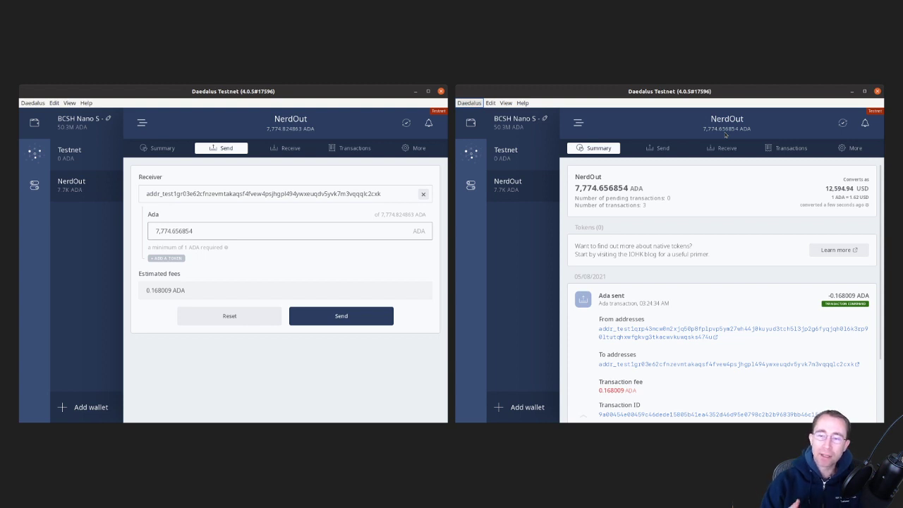
mouse_move(249, 213)
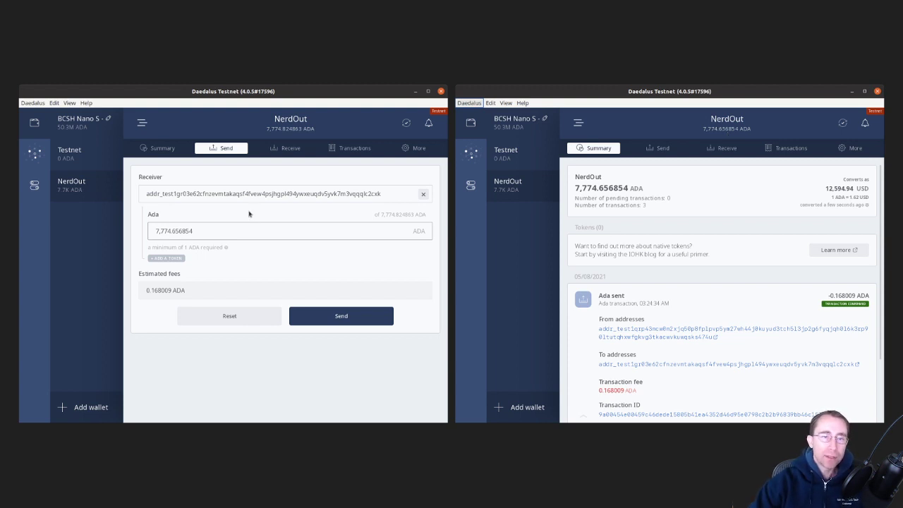
mouse_move(489, 384)
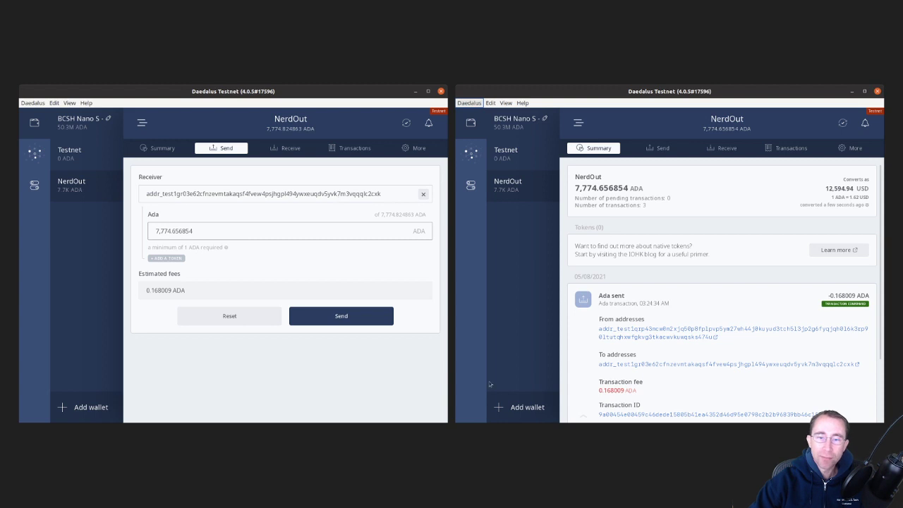